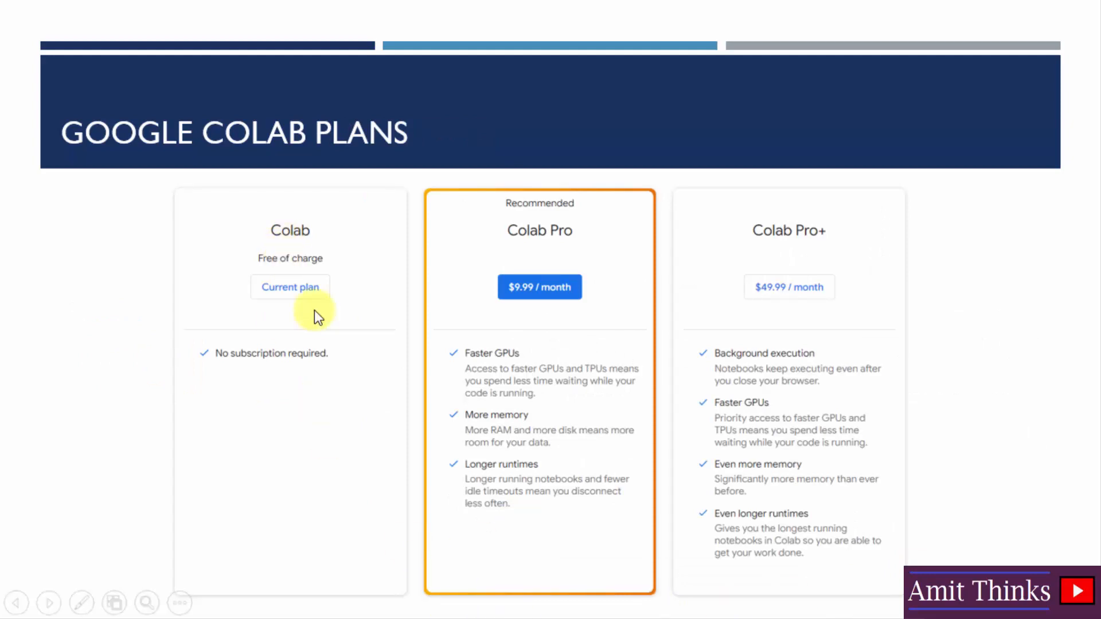
{"action": "mouse_move", "coordinate": [317, 322]}
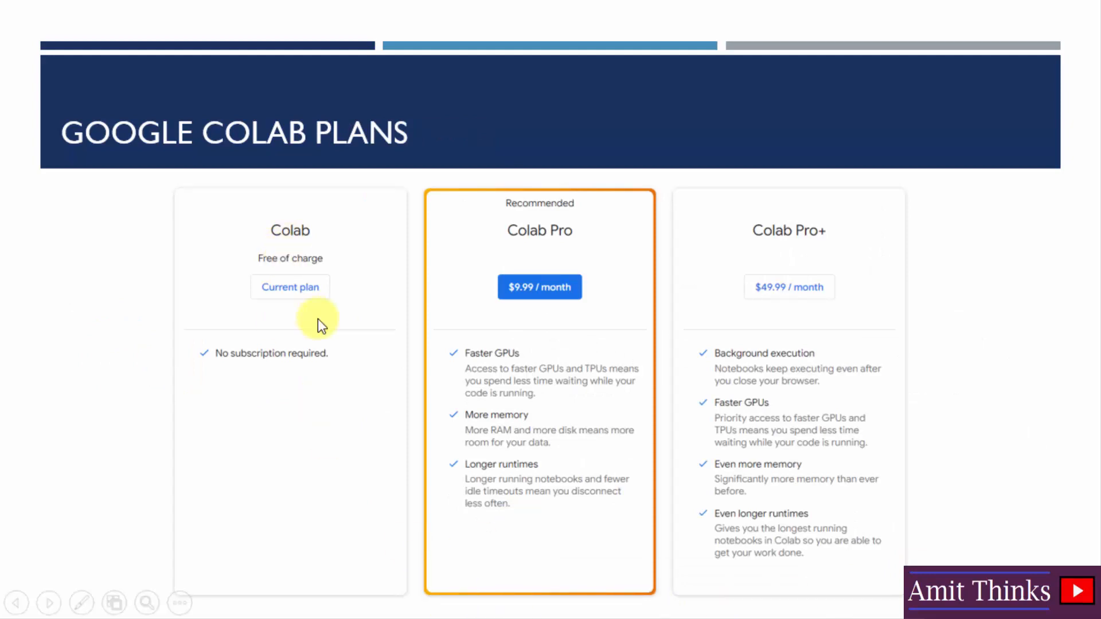
{"action": "mouse_move", "coordinate": [547, 420]}
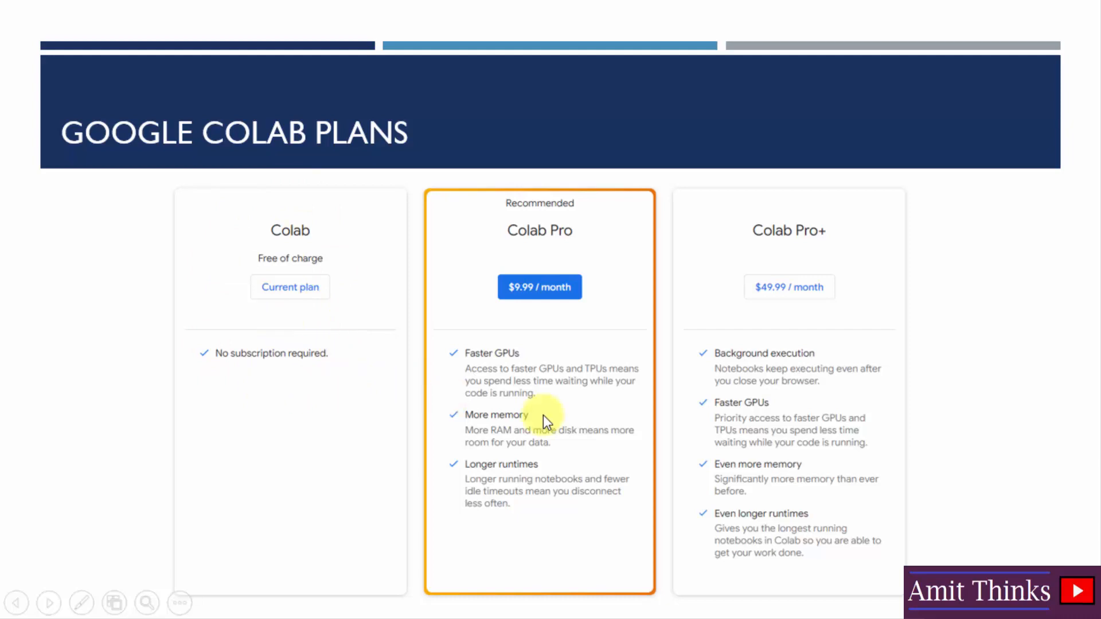
{"action": "mouse_move", "coordinate": [603, 317]}
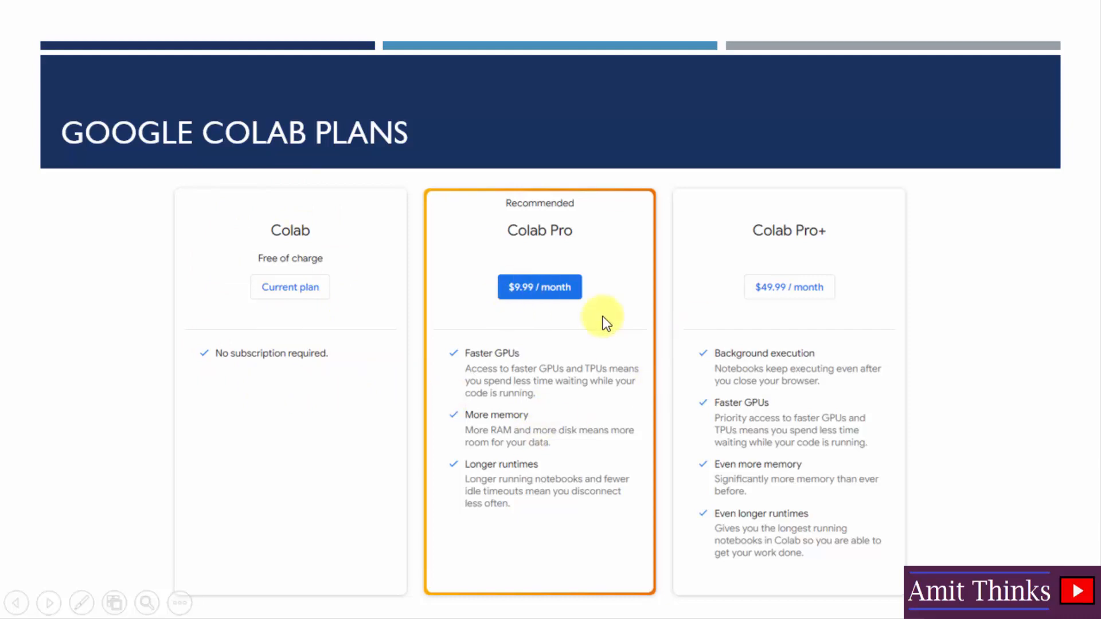
{"action": "mouse_move", "coordinate": [592, 399]}
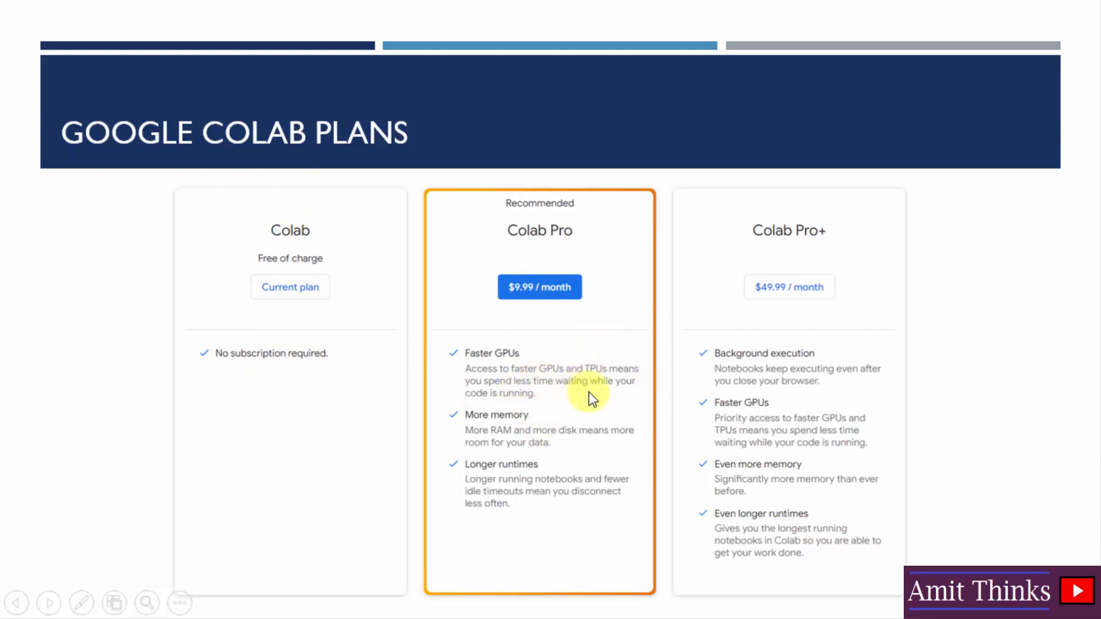
{"action": "mouse_move", "coordinate": [614, 401]}
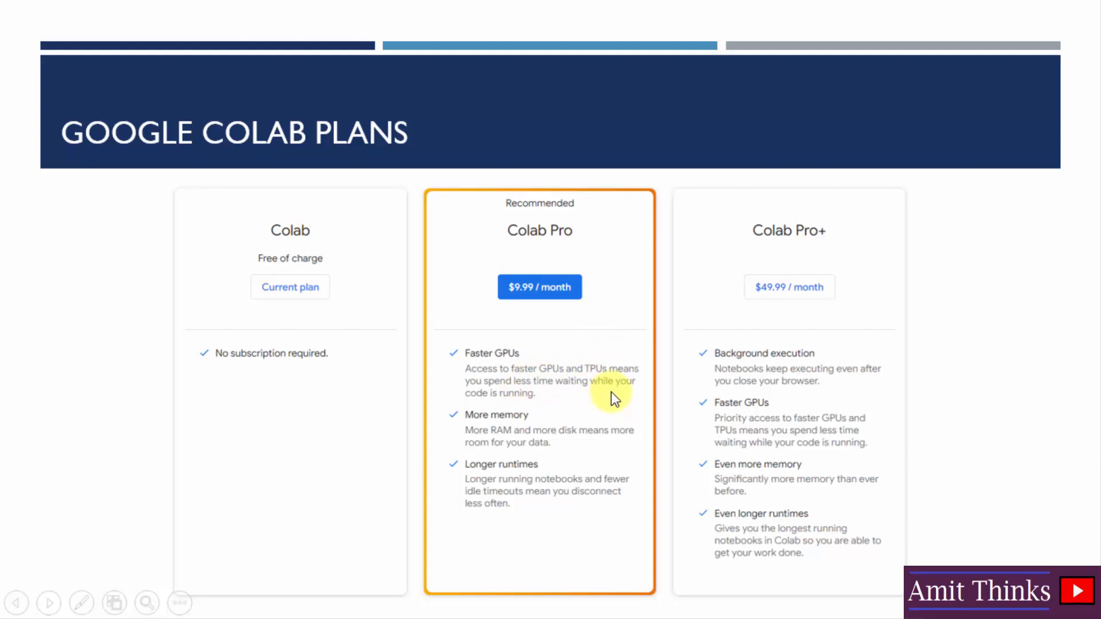
{"action": "mouse_move", "coordinate": [555, 305]}
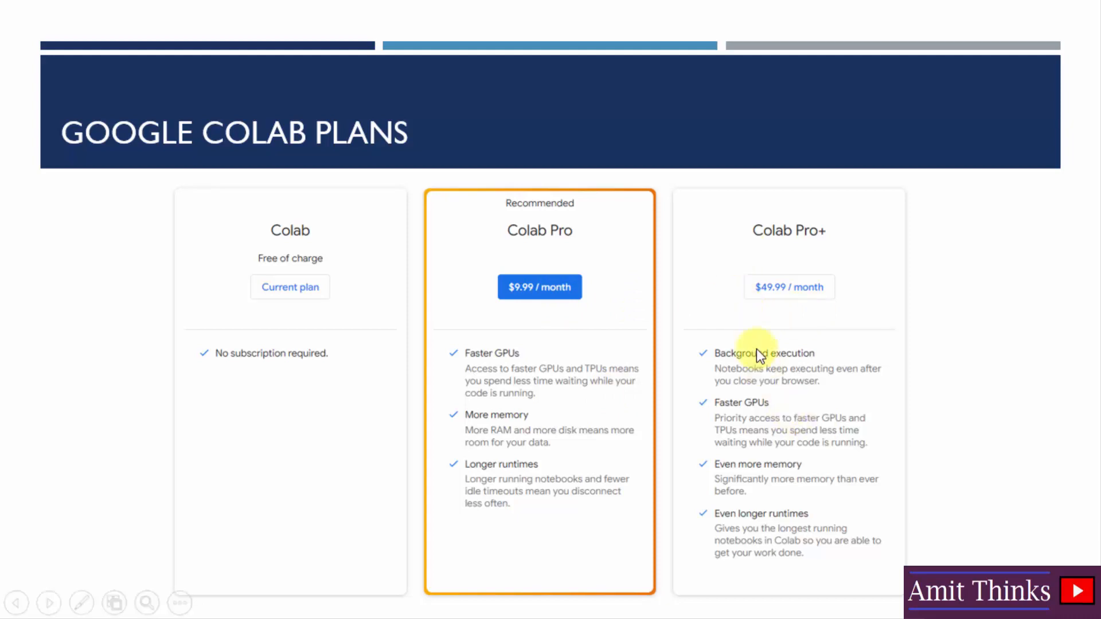
{"action": "mouse_move", "coordinate": [743, 432]}
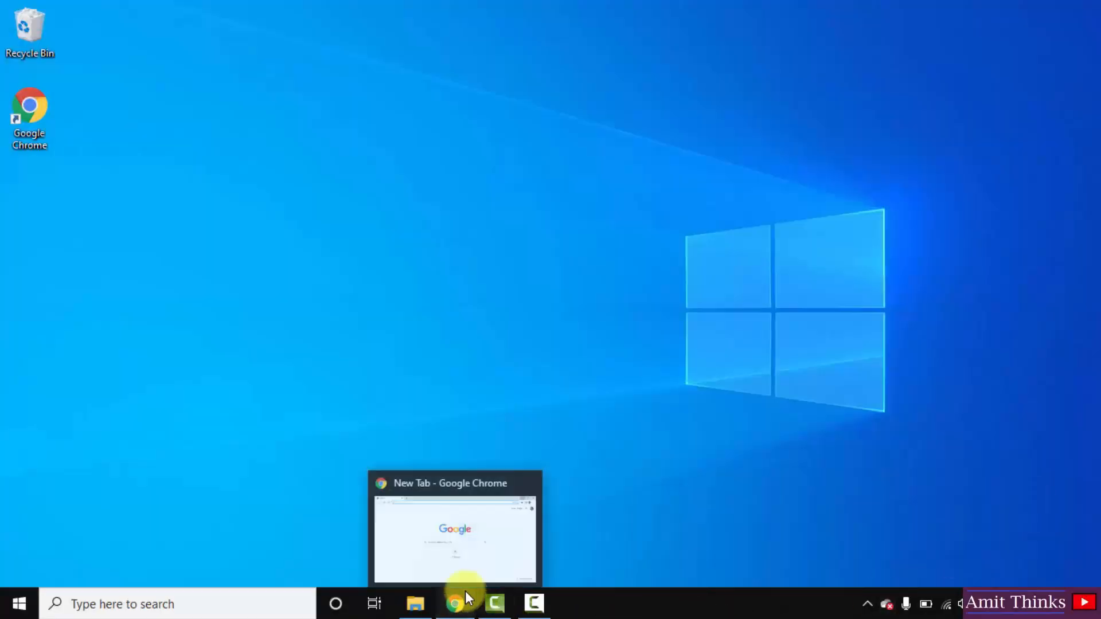
Step: Search Chrome for 'google colab' and open the Google Colab result
{"action": "left_click", "coordinate": [454, 603]}
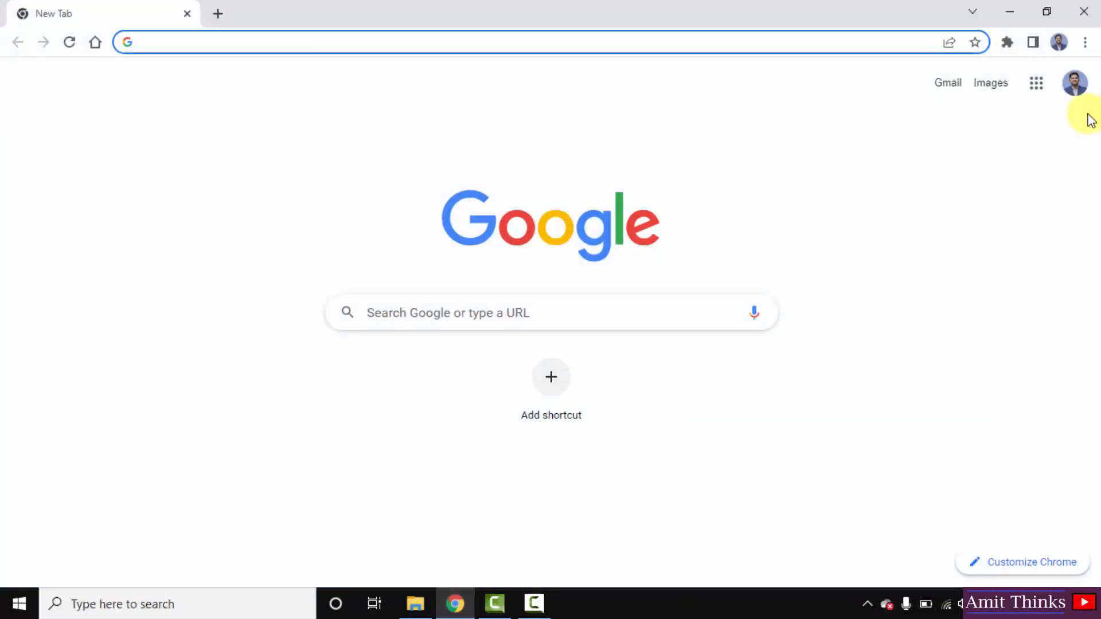
{"action": "mouse_move", "coordinate": [551, 316]}
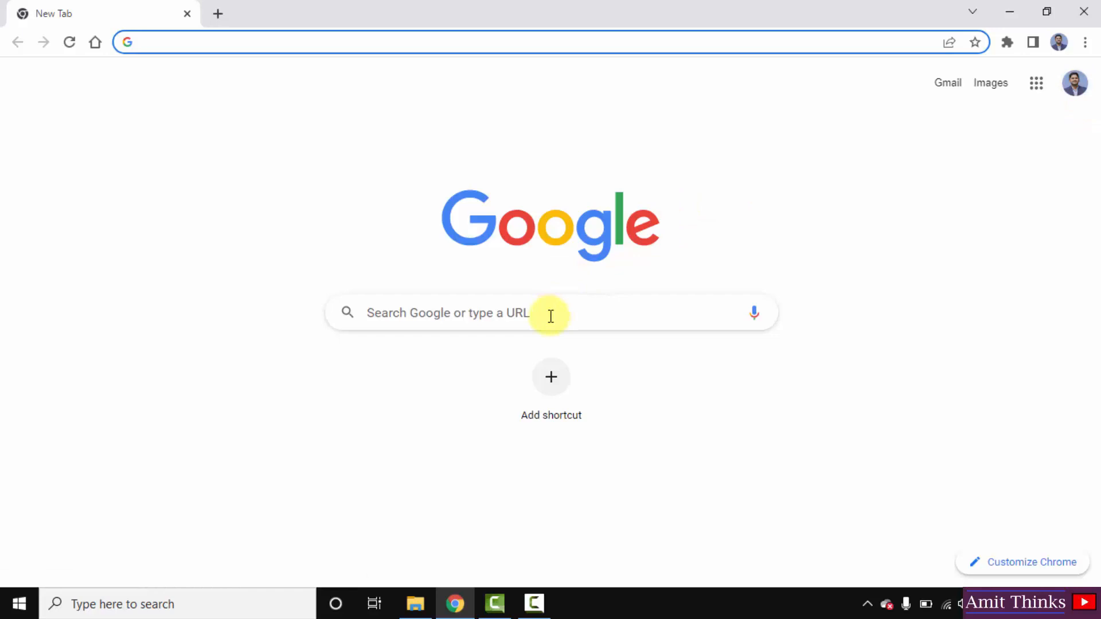
{"action": "type", "text": "google"}
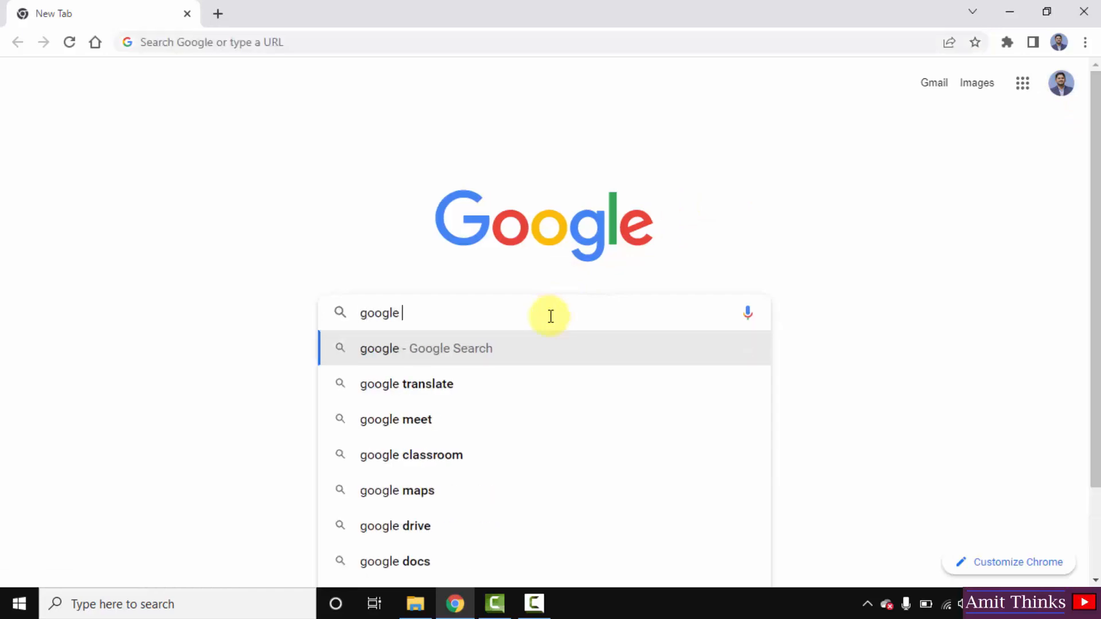
{"action": "type", "text": "colab"}
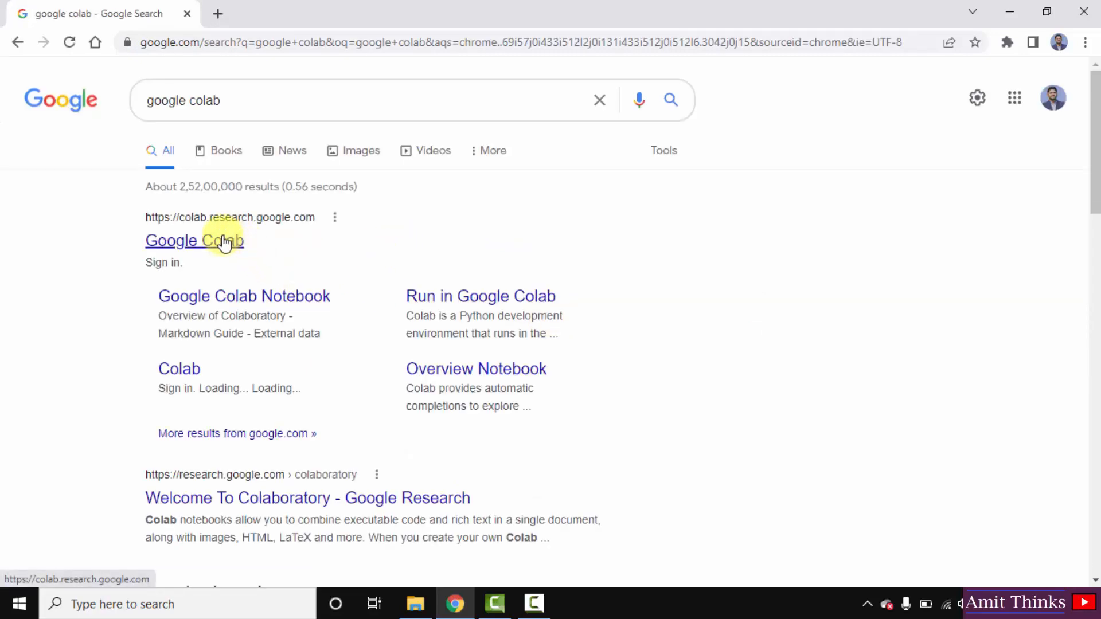
{"action": "left_click", "coordinate": [195, 241]}
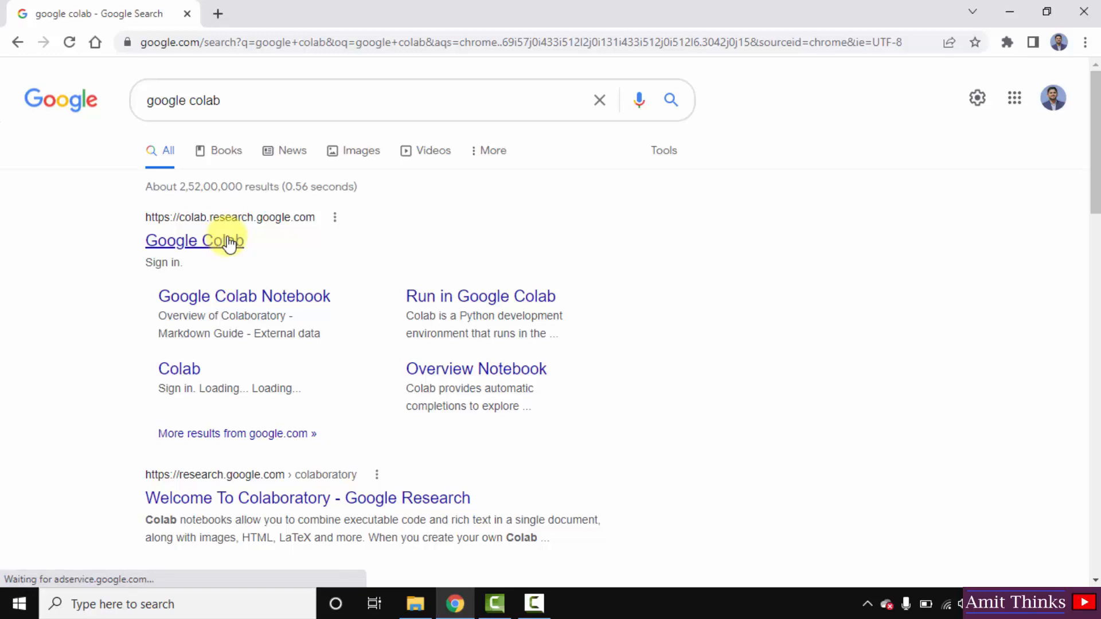
{"action": "left_click", "coordinate": [195, 241]}
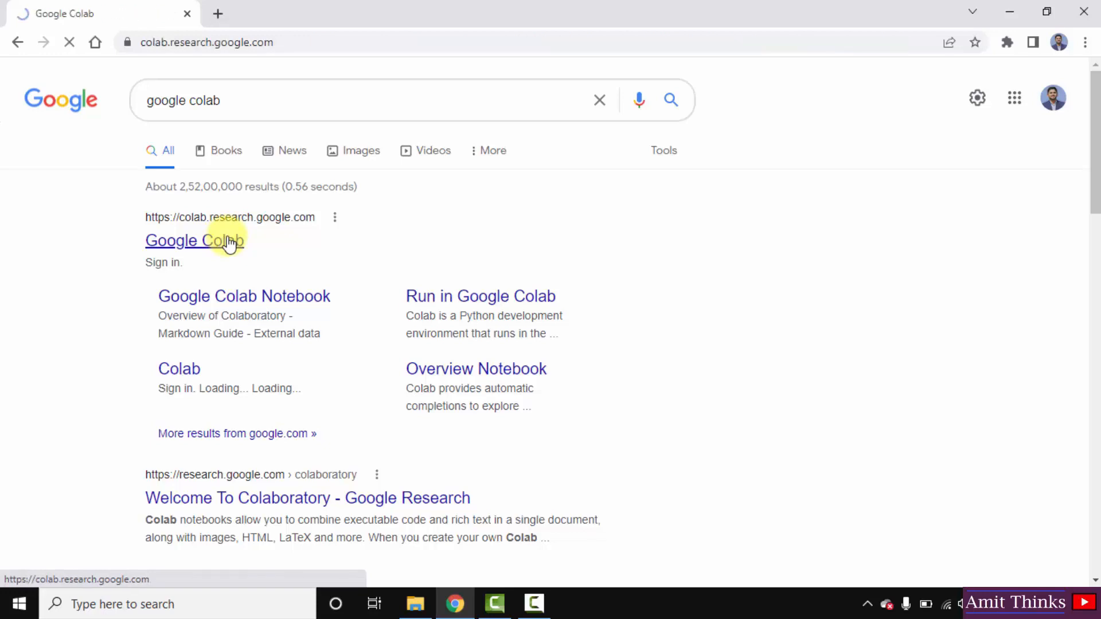
{"action": "left_click", "coordinate": [195, 241]}
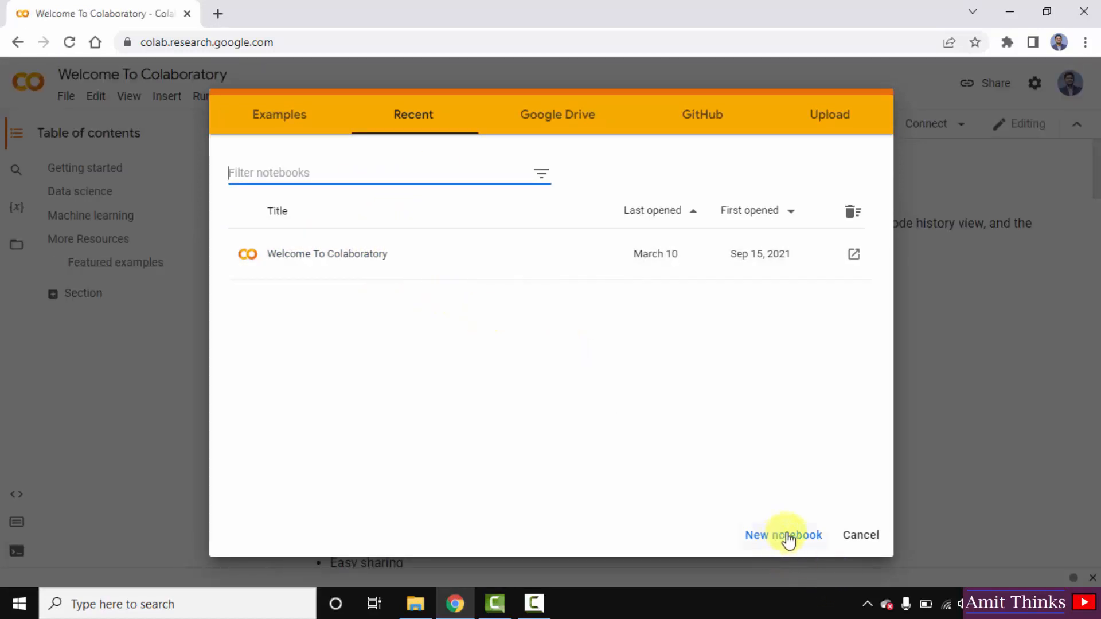
{"action": "mouse_move", "coordinate": [625, 111]}
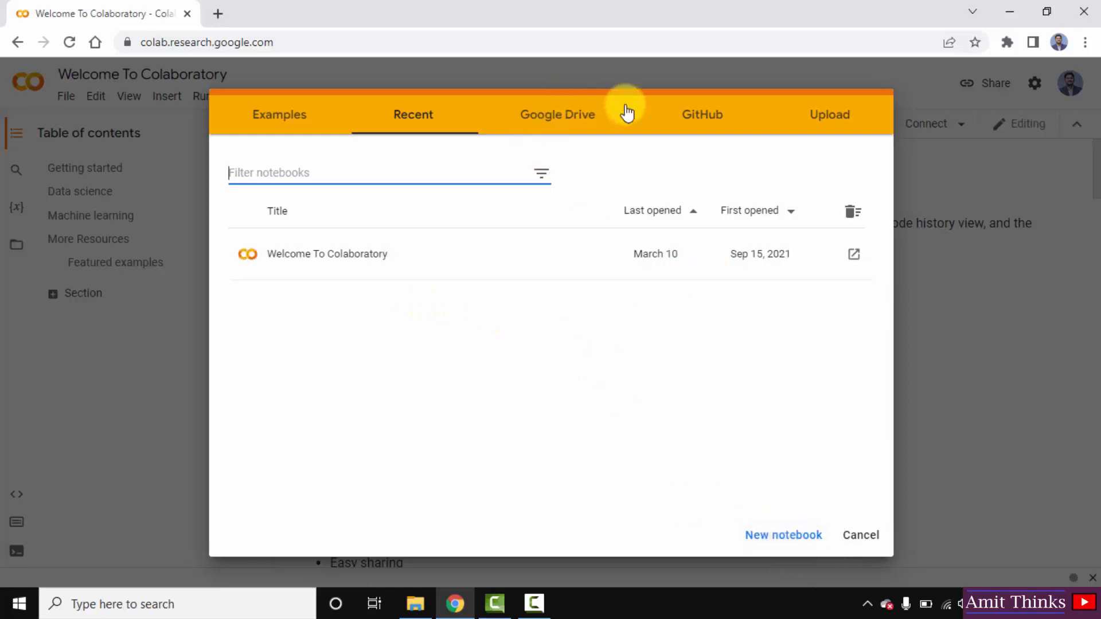
{"action": "mouse_move", "coordinate": [303, 115]}
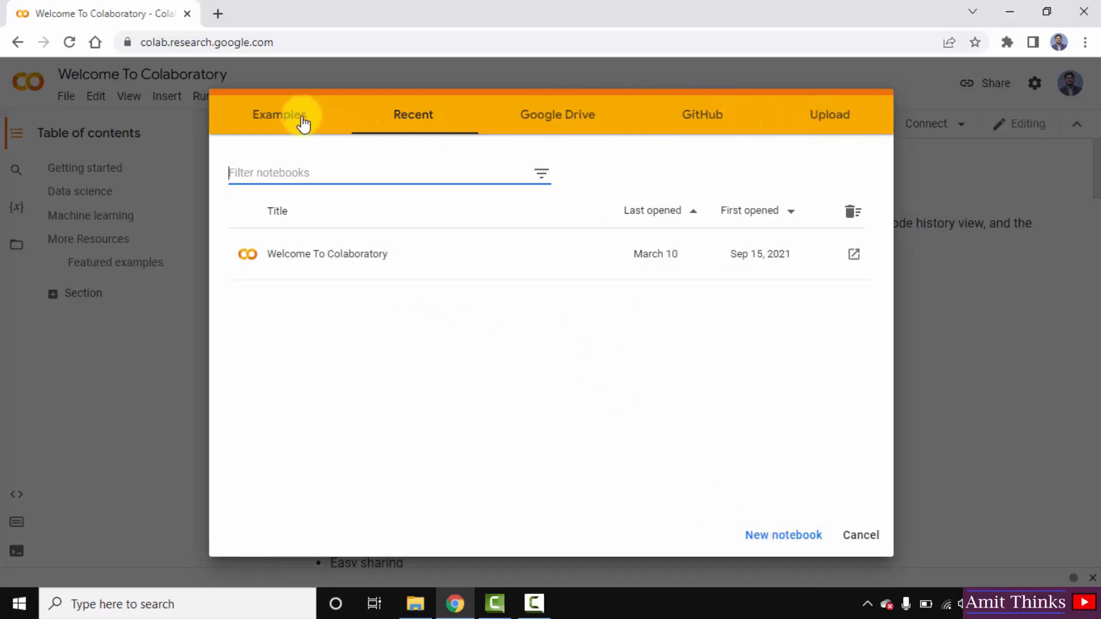
{"action": "mouse_move", "coordinate": [783, 535]}
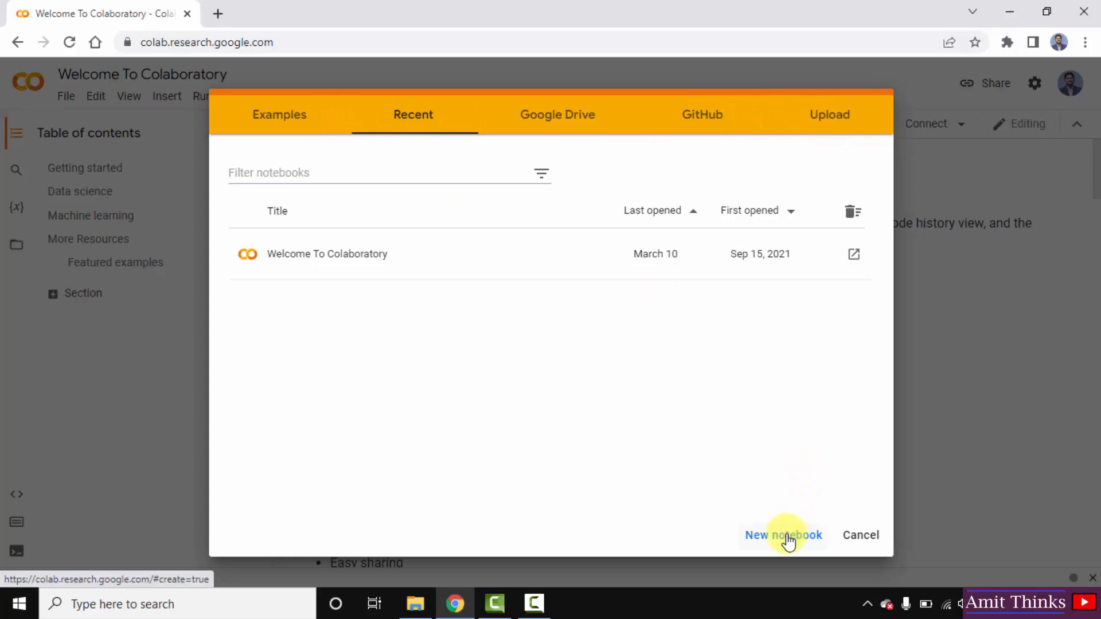
Step: Create a new blank notebook from the Colab welcome dialog
{"action": "left_click", "coordinate": [782, 535]}
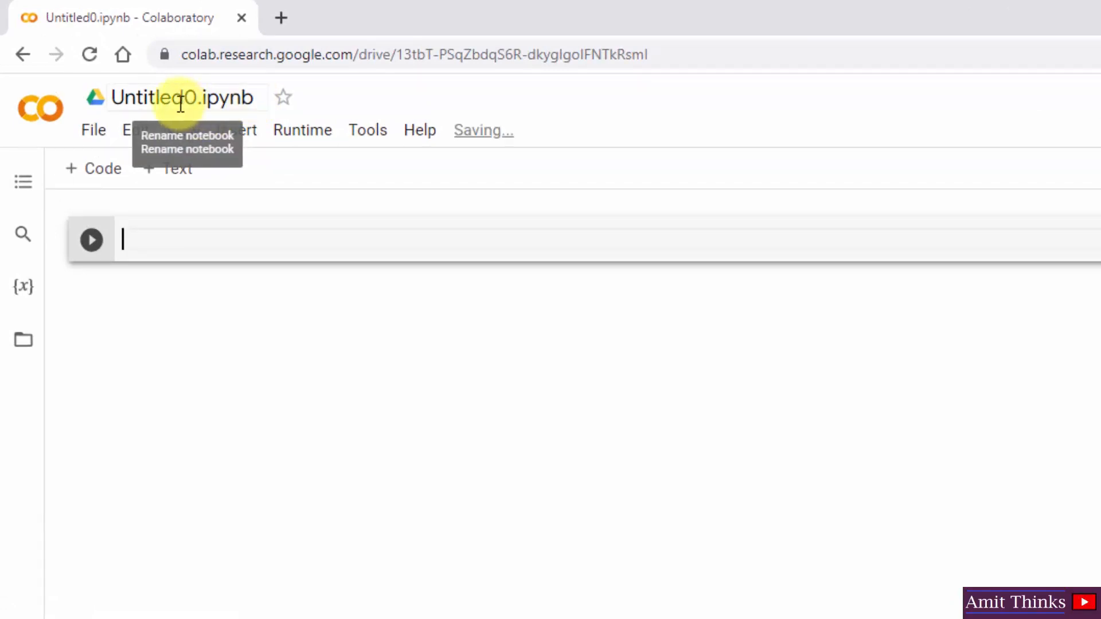
Step: Rename Untitled0.ipynb to 'Amit'
{"action": "left_click", "coordinate": [185, 97]}
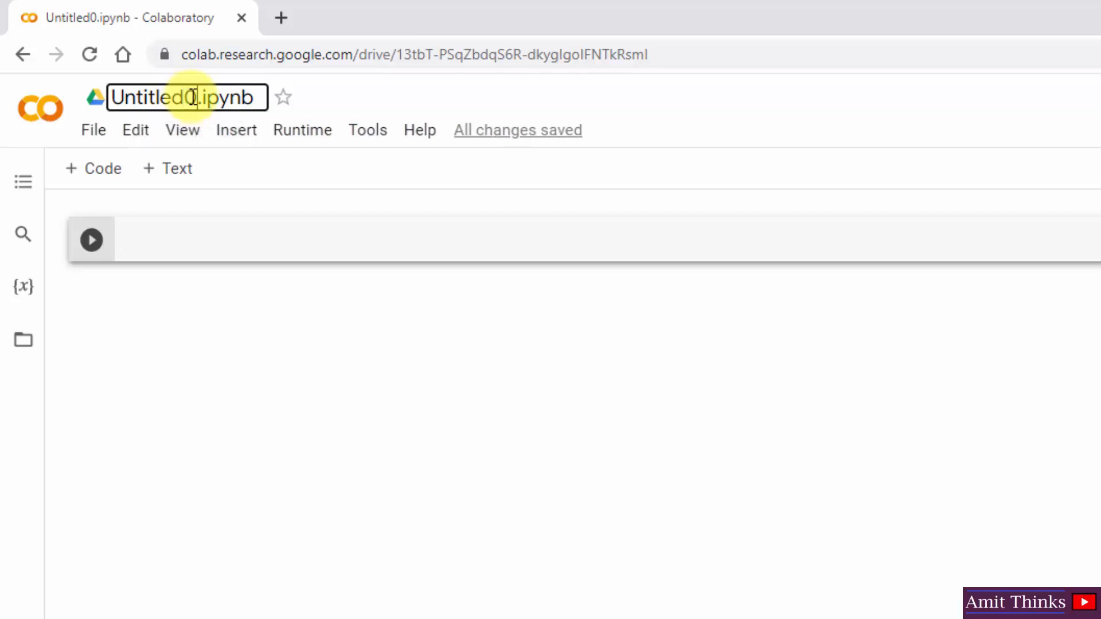
{"action": "type", "text": "Amit"}
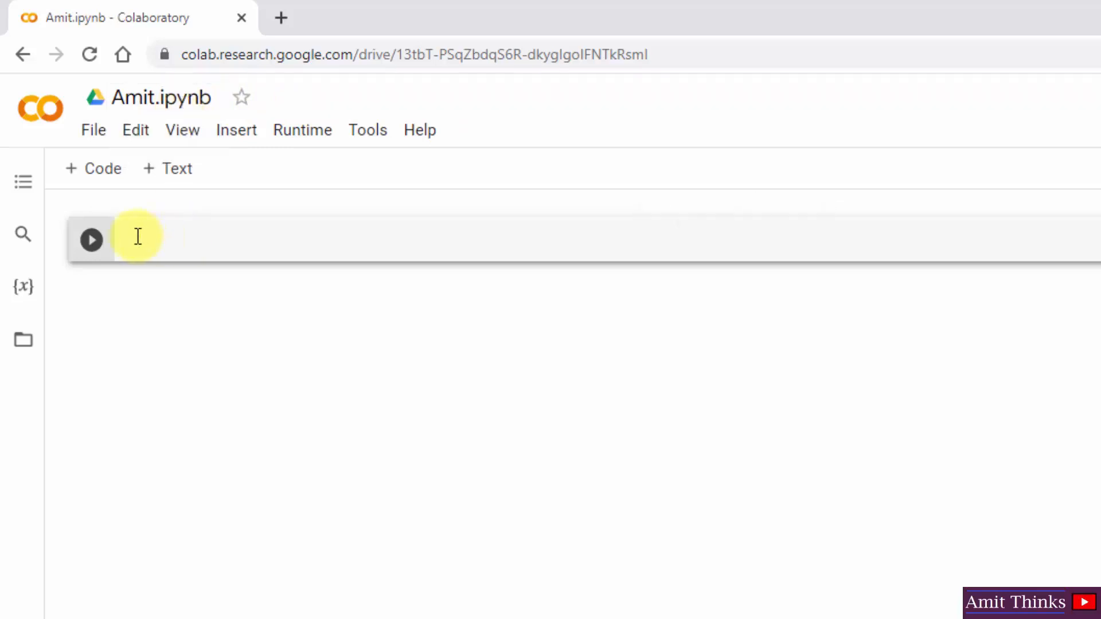
Step: Write print("Studyopedia sample Python program....") in the first cell and run it
{"action": "type", "text": "print(\""}
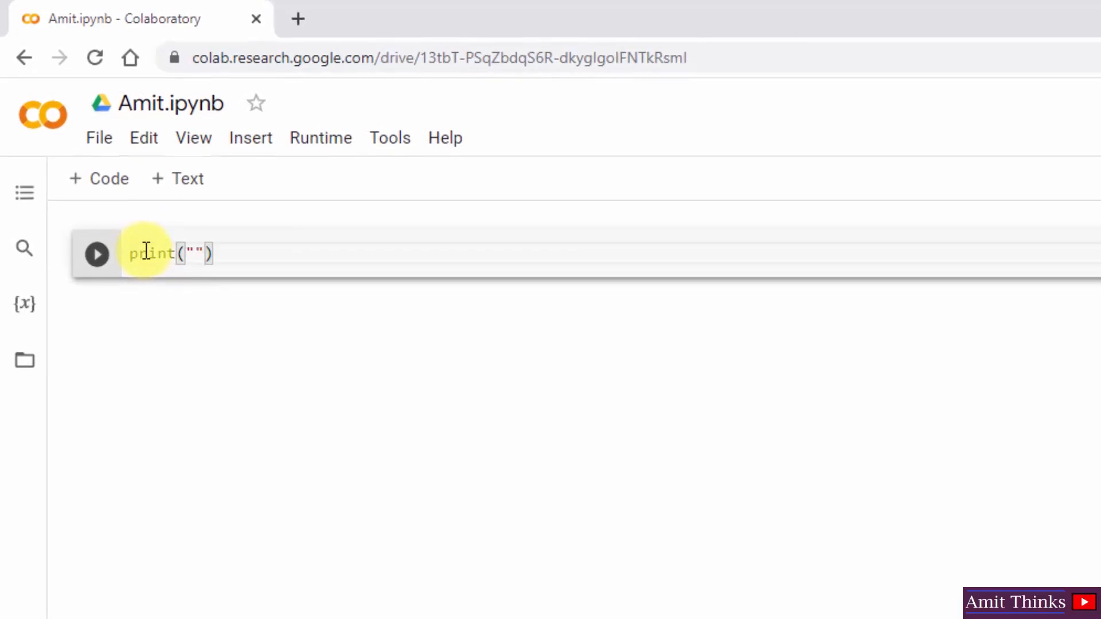
{"action": "type", "text": "Studyopedia s"}
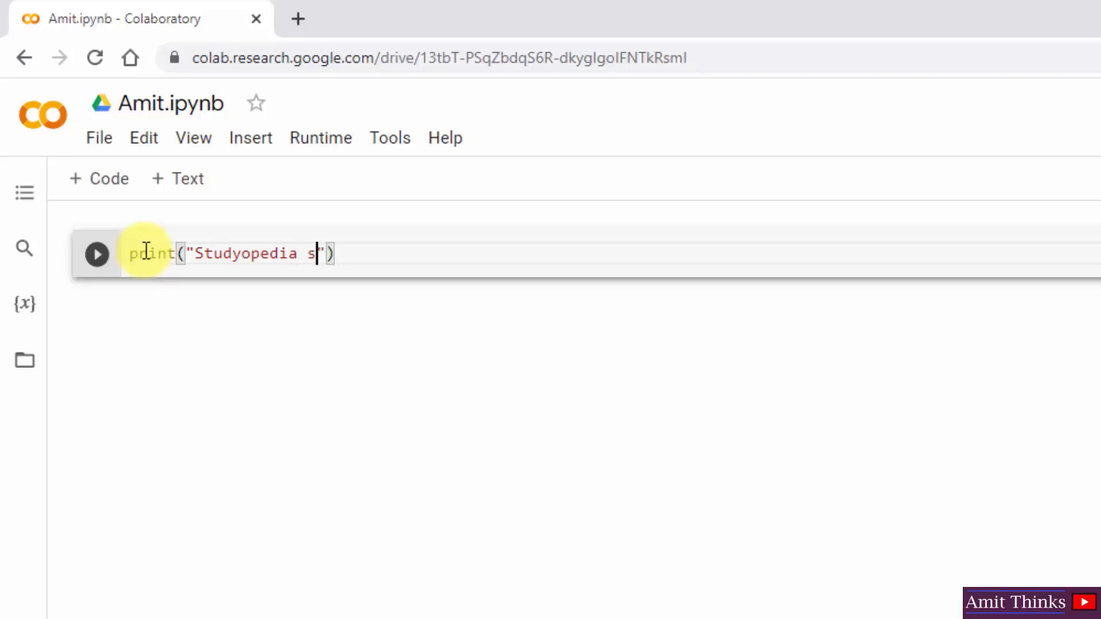
{"action": "type", "text": "ample Python"}
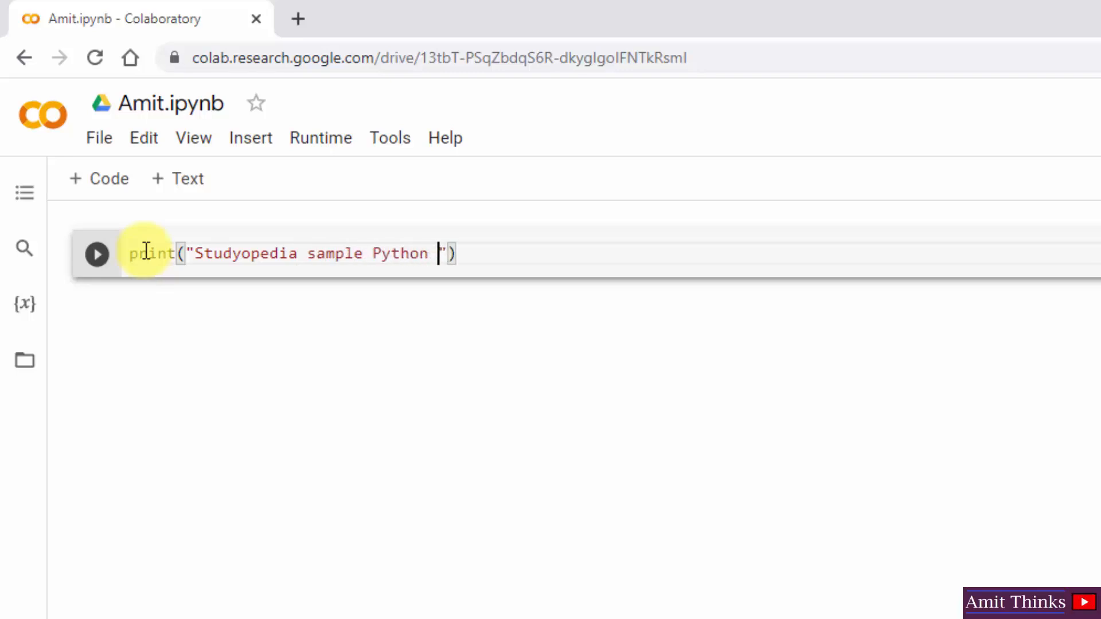
{"action": "type", "text": "program"}
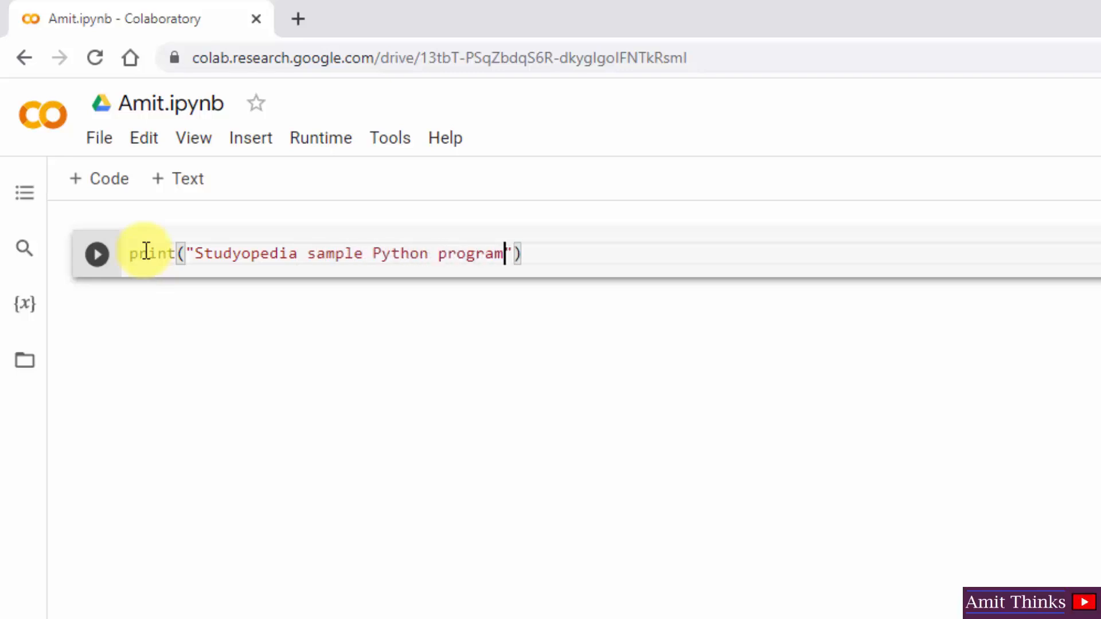
{"action": "type", "text": "...."}
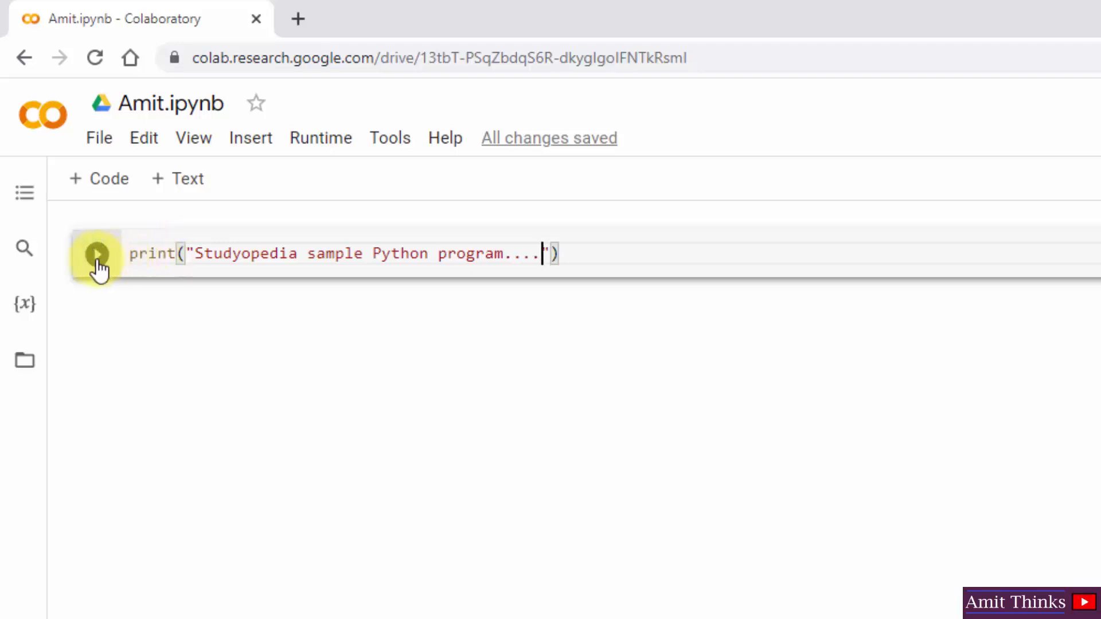
{"action": "mouse_move", "coordinate": [98, 254]}
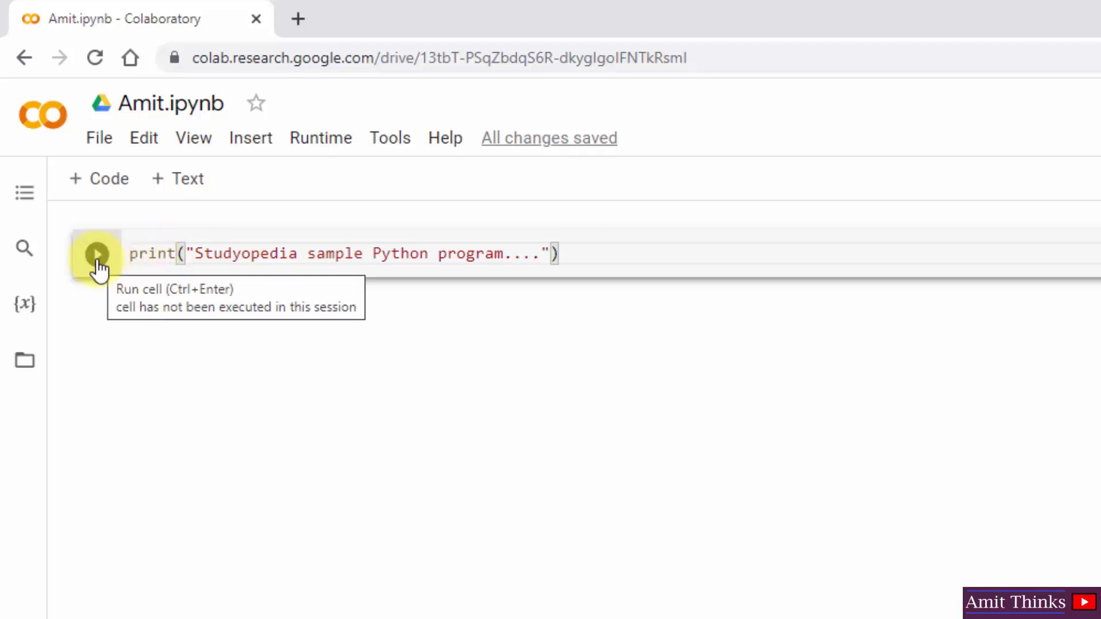
{"action": "left_click", "coordinate": [97, 253]}
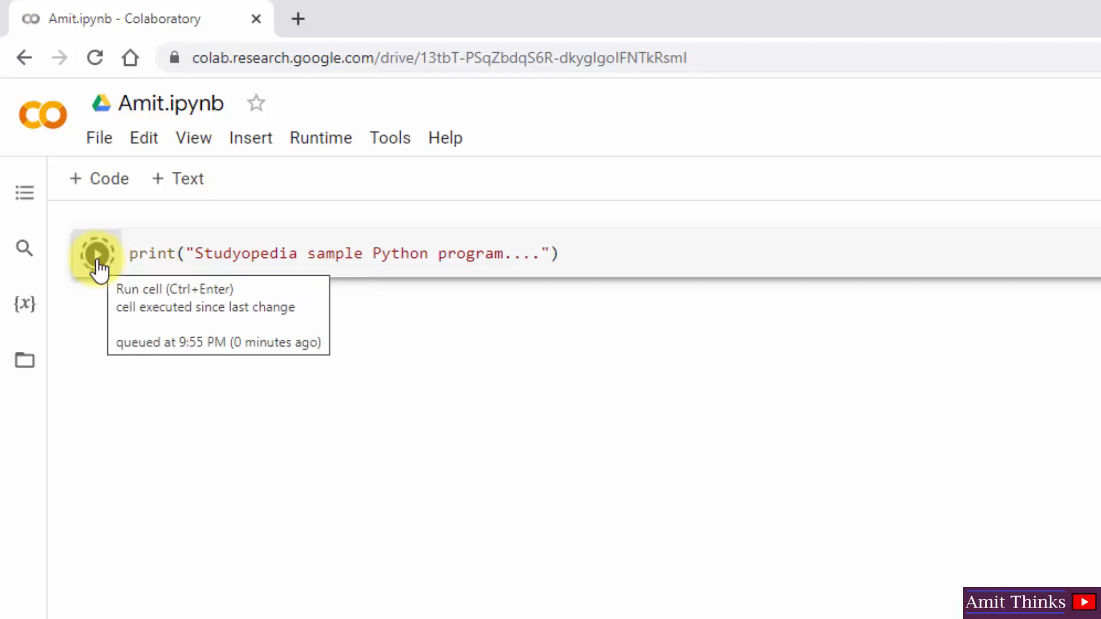
{"action": "left_click", "coordinate": [97, 254]}
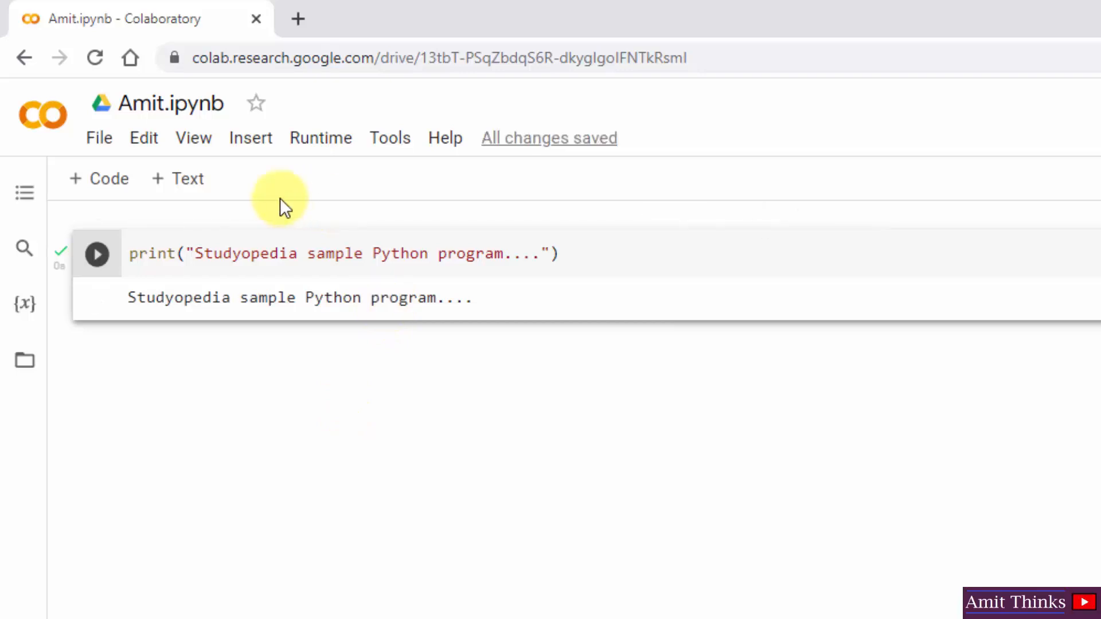
{"action": "mouse_move", "coordinate": [110, 179]}
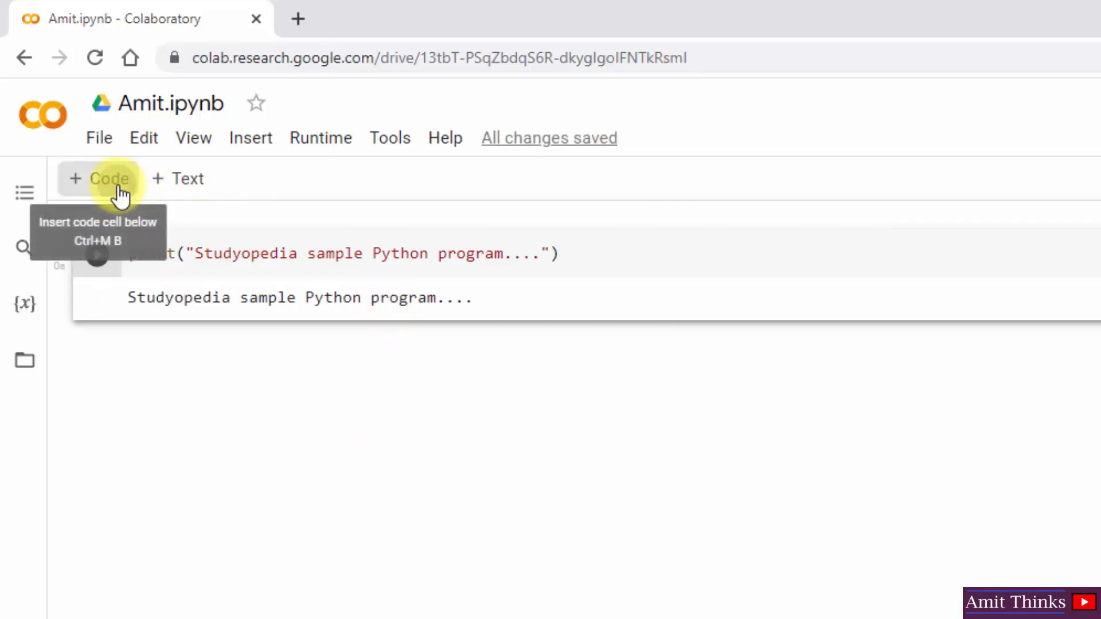
Step: Add a code cell computing c = a + b for 10 and 20, printing "Sum = ", and run it
{"action": "left_click", "coordinate": [98, 178]}
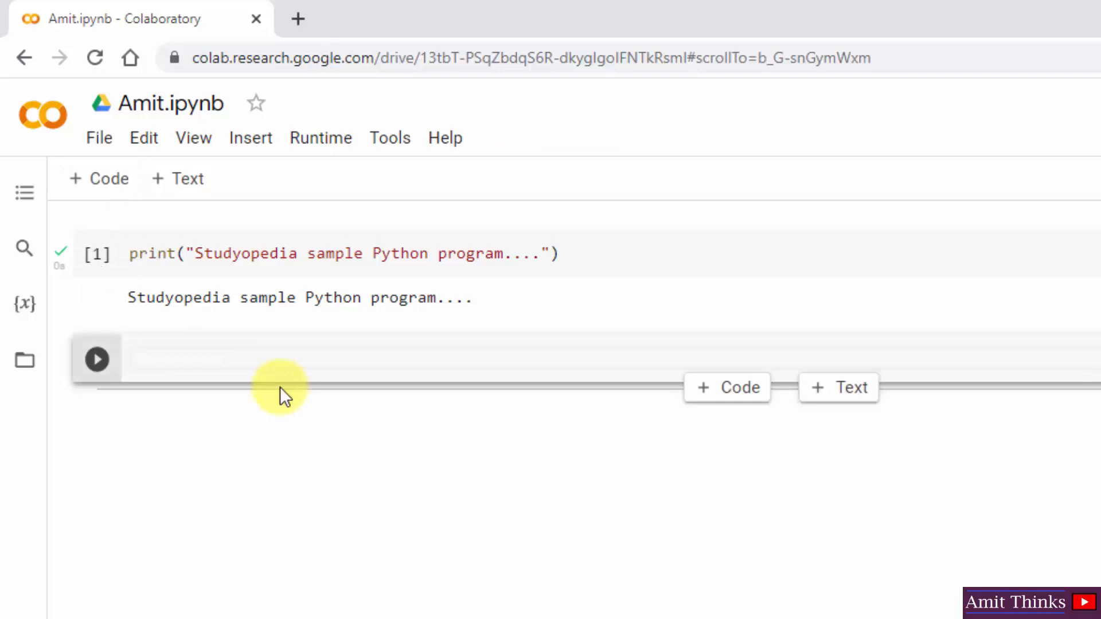
{"action": "type", "text": "a = 10"}
{"action": "type", "text": "b = 20"}
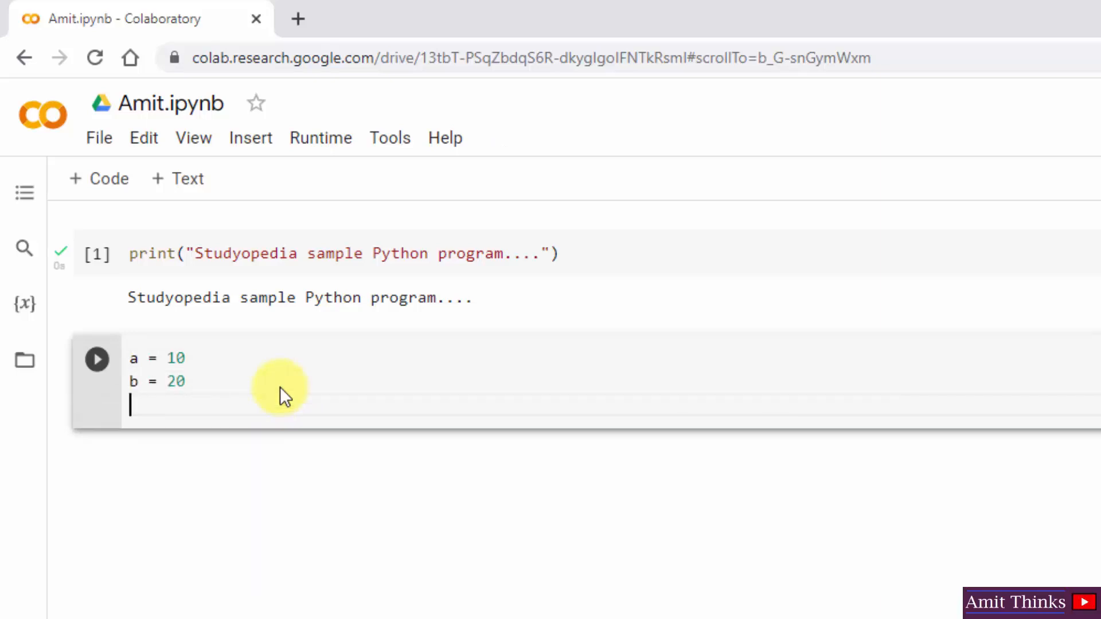
{"action": "type", "text": "c = a"}
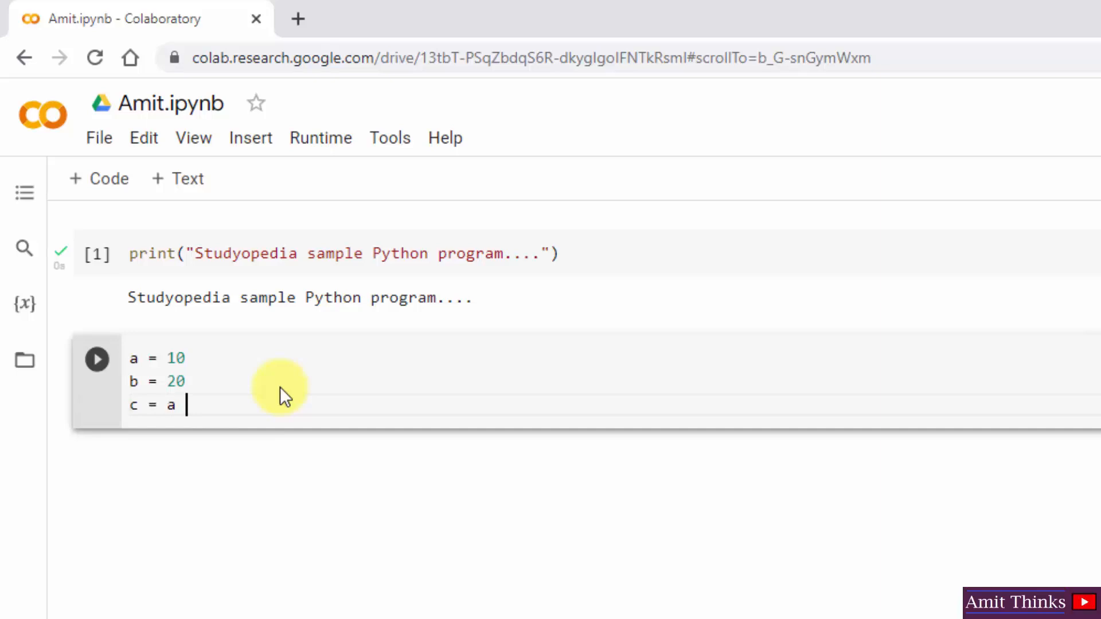
{"action": "type", "text": "+ b"}
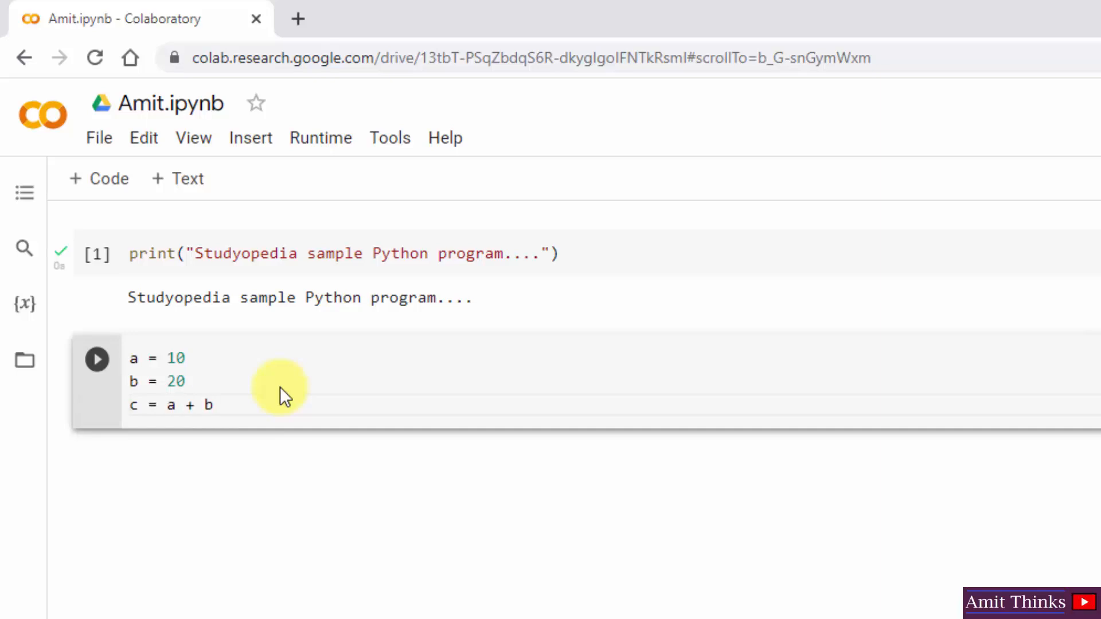
{"action": "type", "text": "print()"}
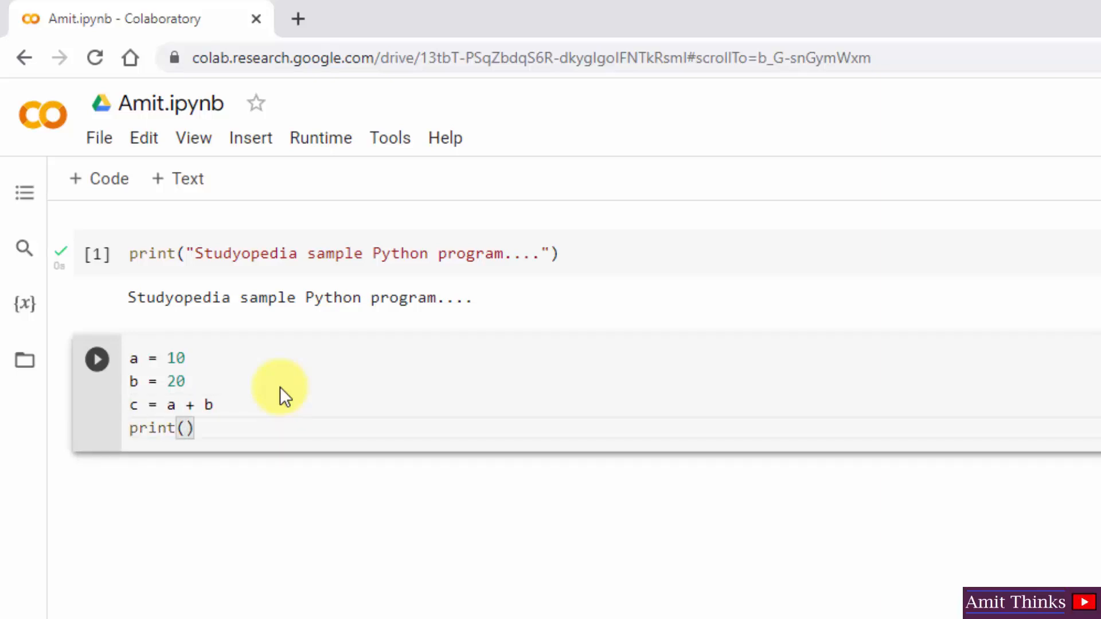
{"action": "type", "text": "\"\","}
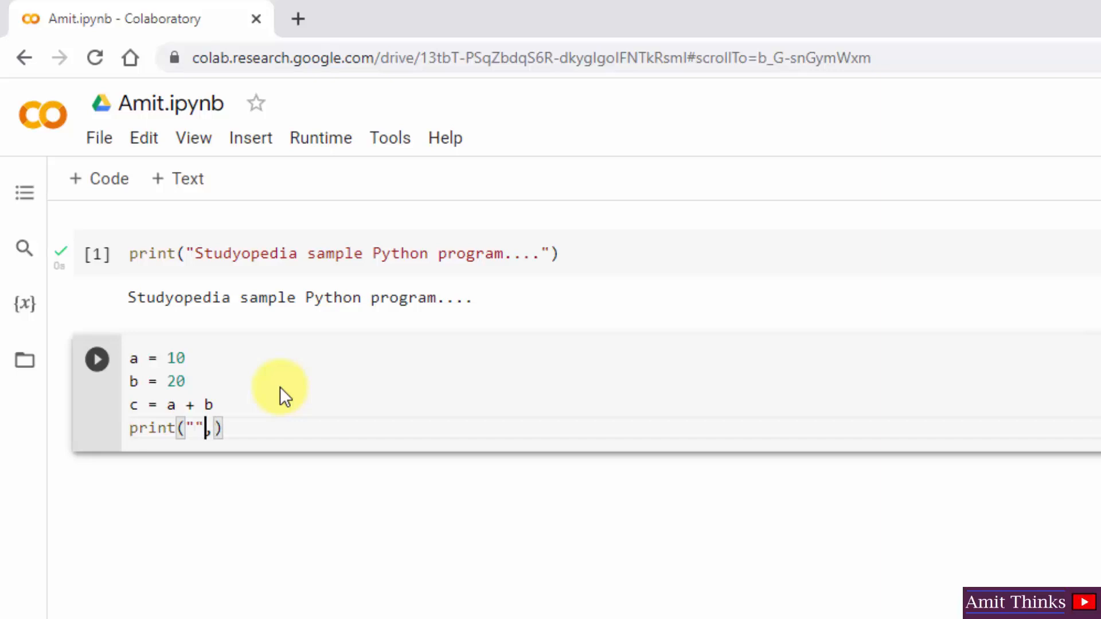
{"action": "type", "text": "Sum ="}
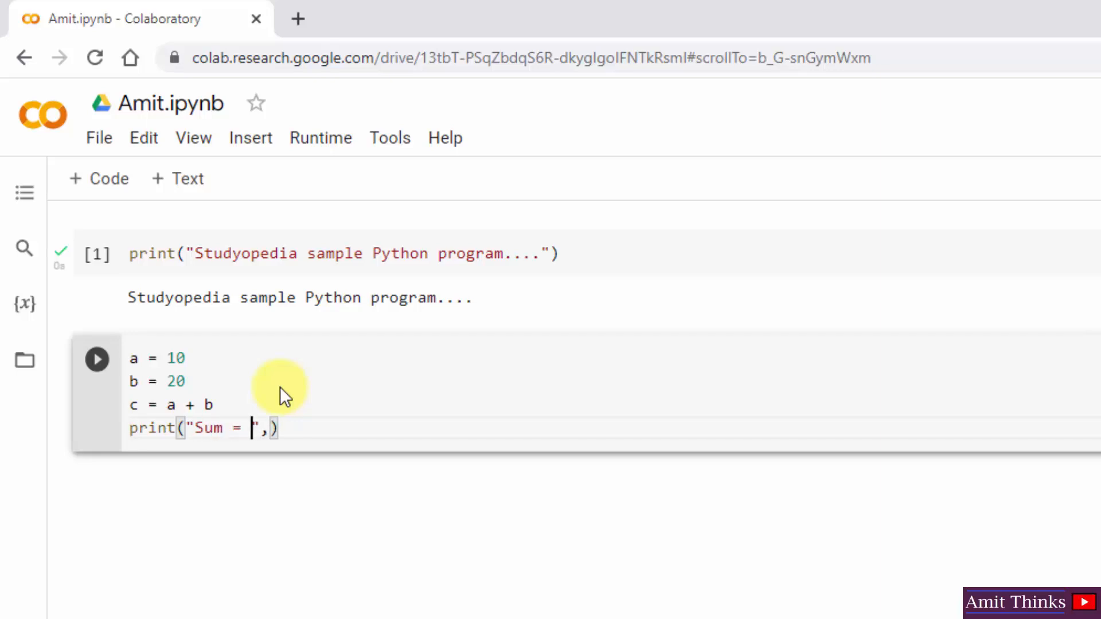
{"action": "type", "text": "c"}
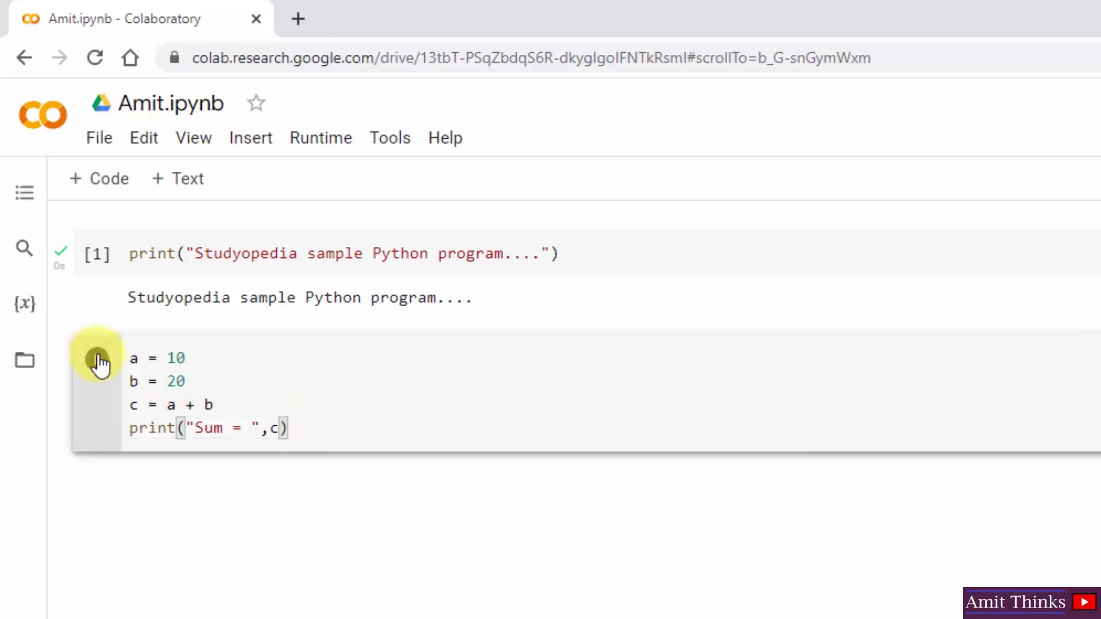
{"action": "left_click", "coordinate": [96, 359]}
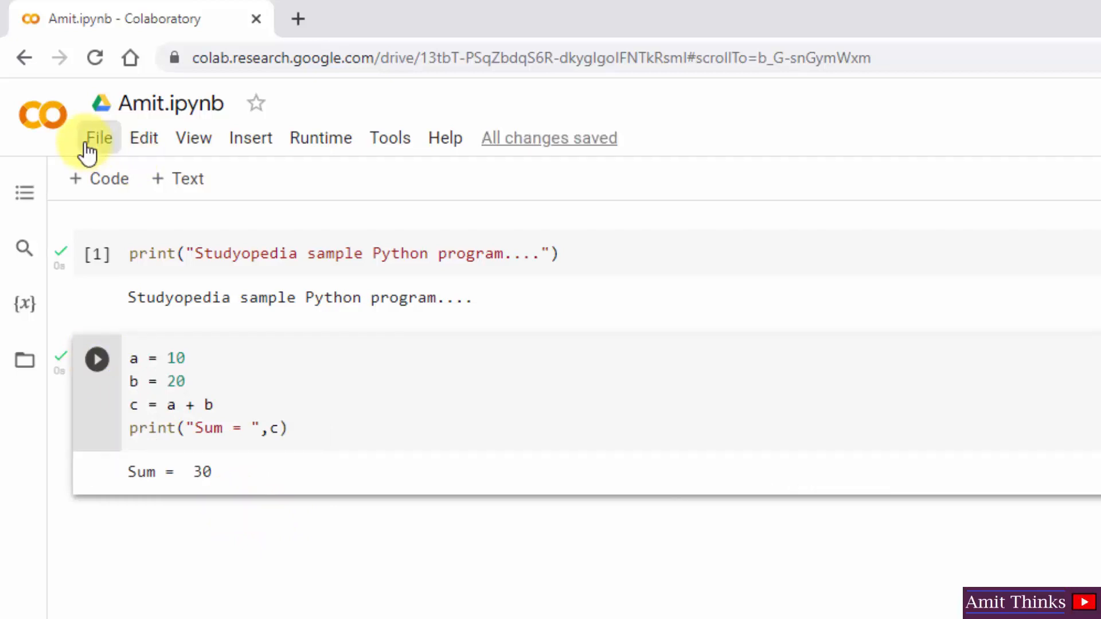
Step: Locate the notebook in Drive and dismiss the Drive shortcuts announcement
{"action": "left_click", "coordinate": [98, 138]}
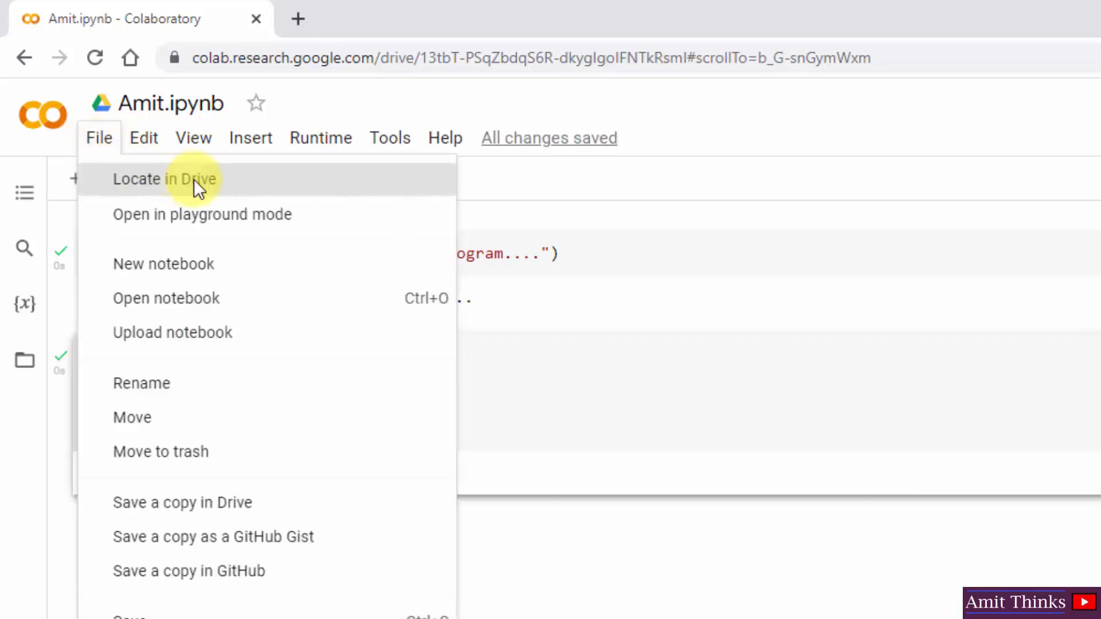
{"action": "mouse_move", "coordinate": [252, 193]}
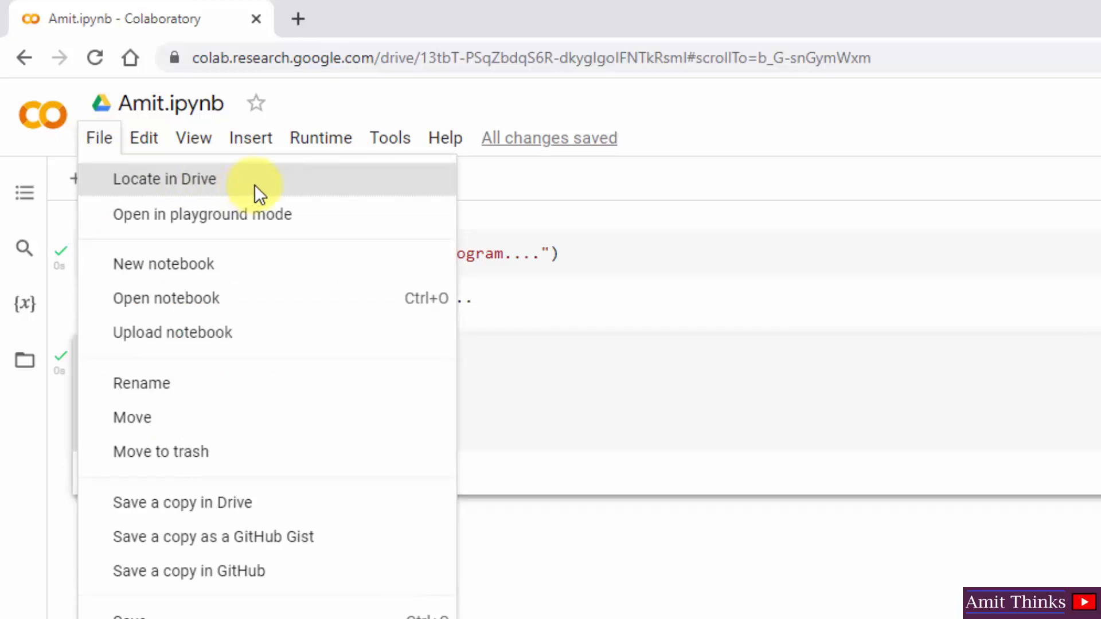
{"action": "left_click", "coordinate": [164, 178]}
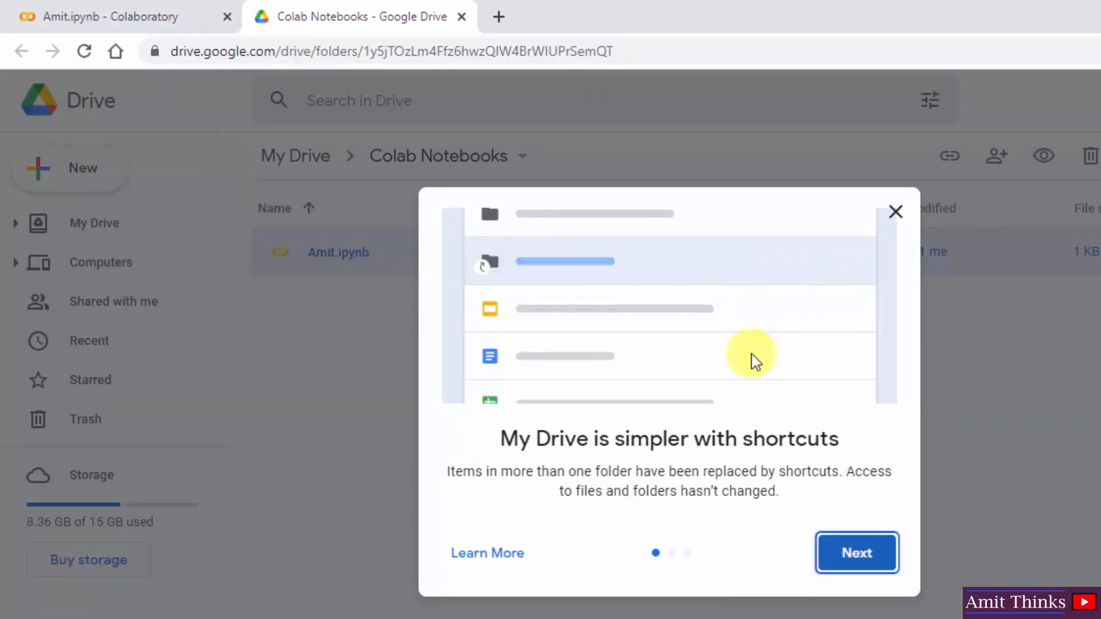
{"action": "left_click", "coordinate": [895, 211]}
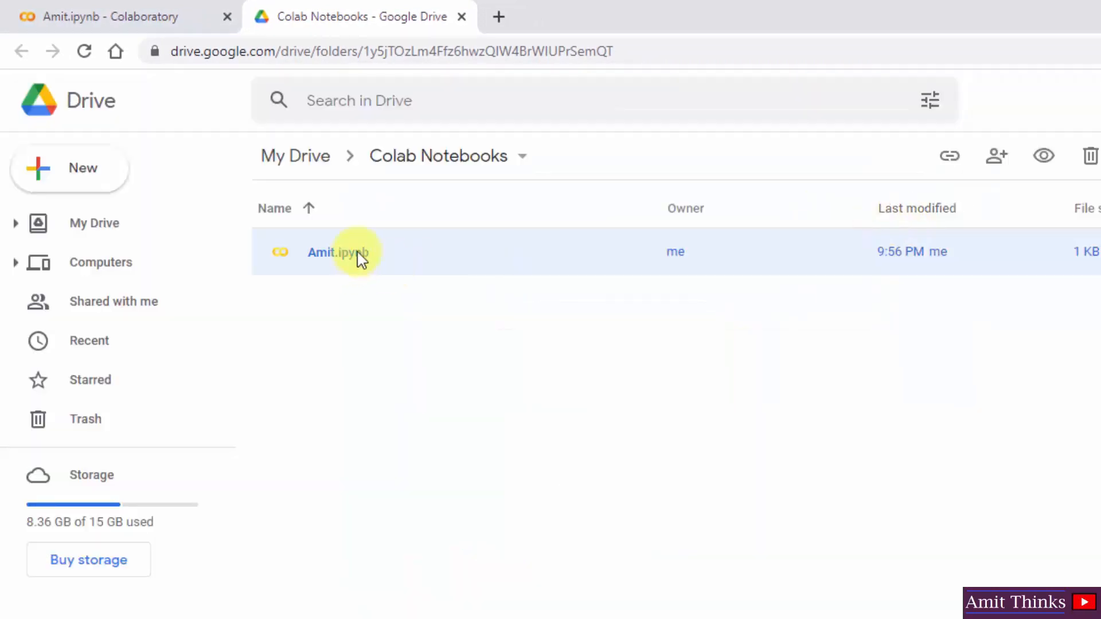
{"action": "mouse_move", "coordinate": [222, 93]}
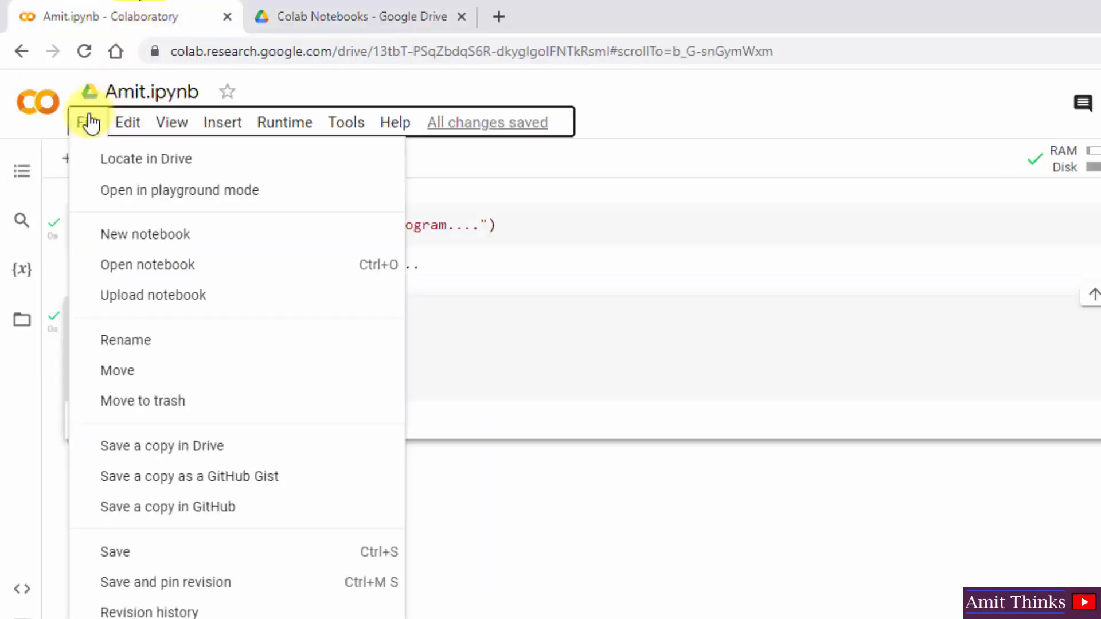
{"action": "mouse_move", "coordinate": [263, 450]}
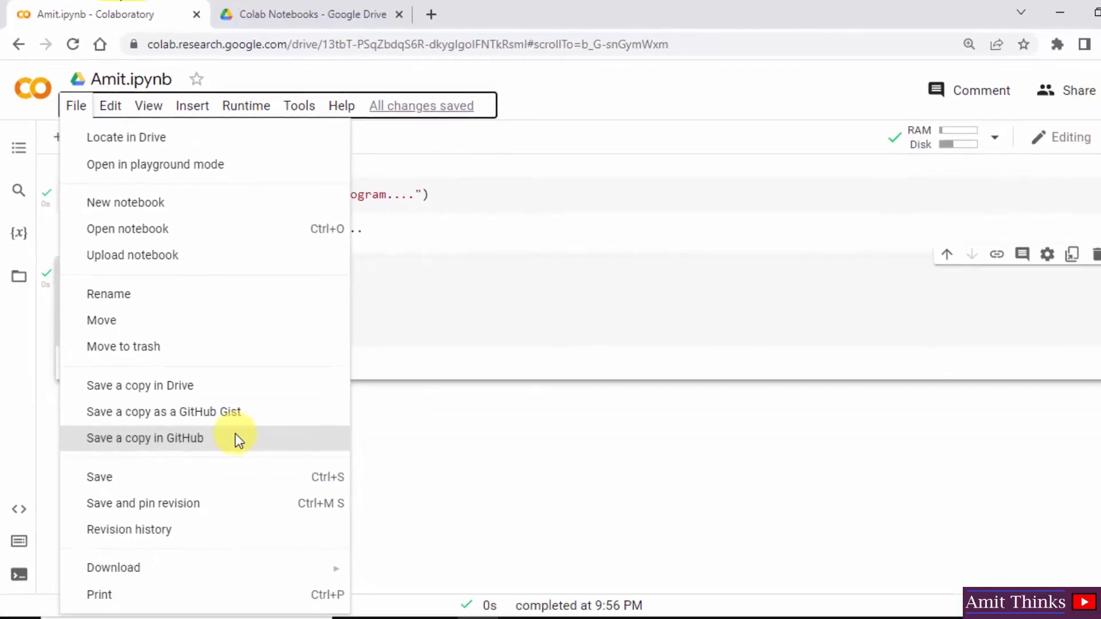
{"action": "mouse_move", "coordinate": [204, 529]}
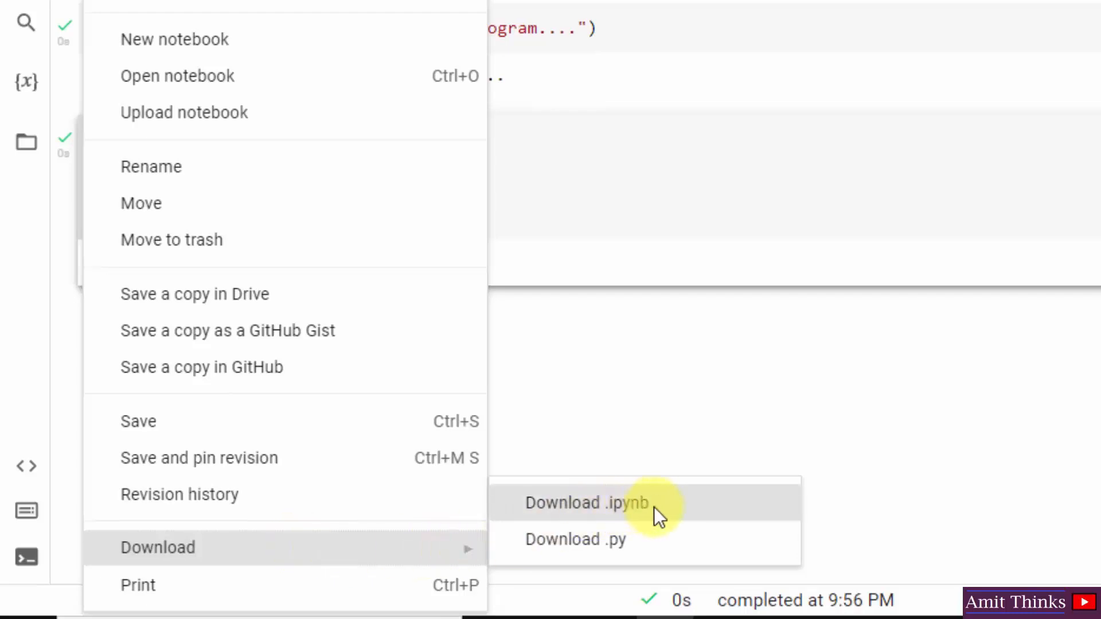
{"action": "mouse_move", "coordinate": [659, 539]}
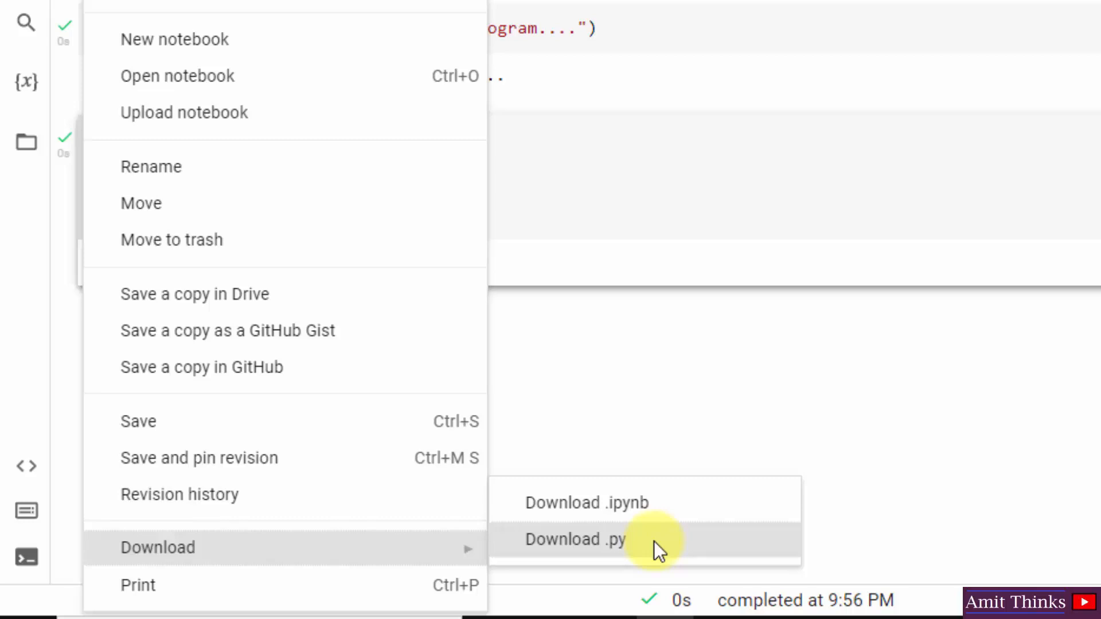
Step: Browse the notebook's download formats (.ipynb and .py)
{"action": "left_click", "coordinate": [575, 540]}
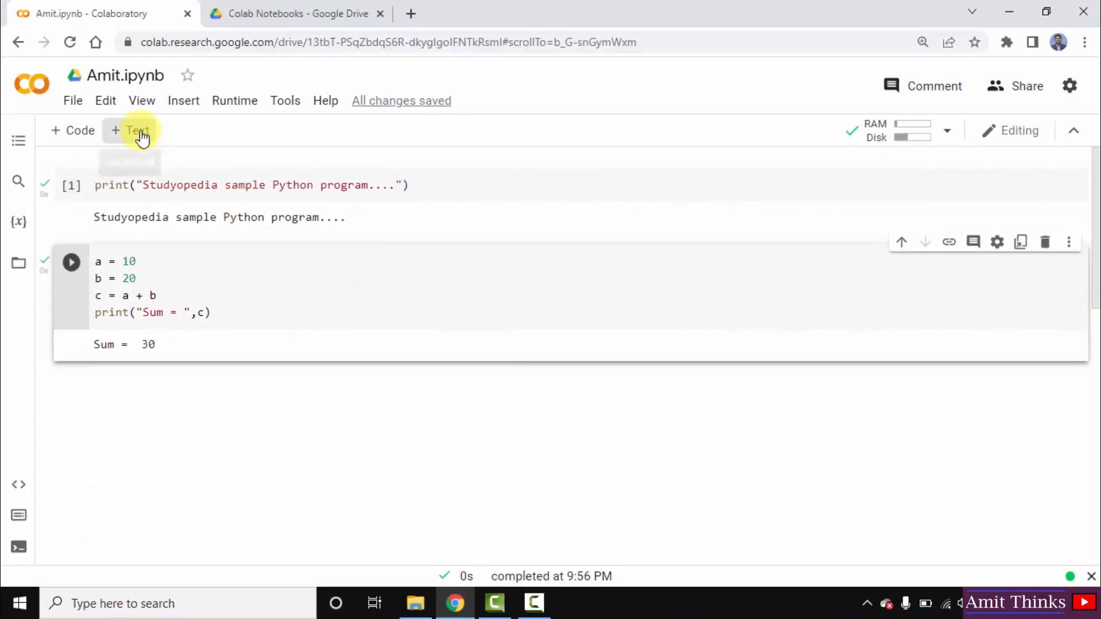
Step: Add a text cell "Sample program to sum two number in Python" and move it up
{"action": "left_click", "coordinate": [137, 130]}
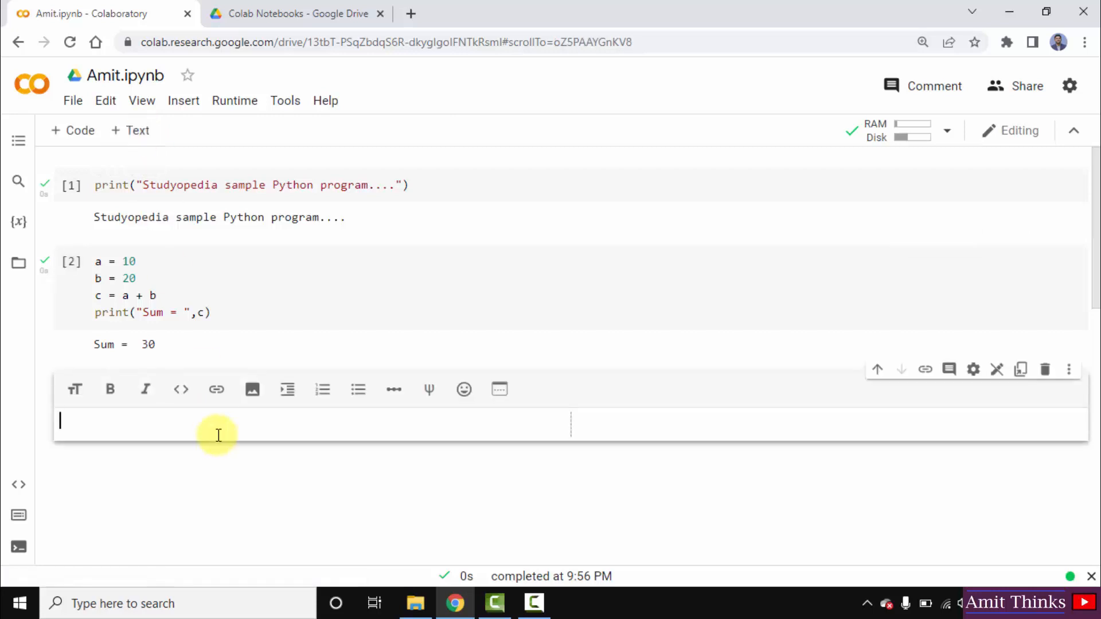
{"action": "type", "text": "Sample progr"}
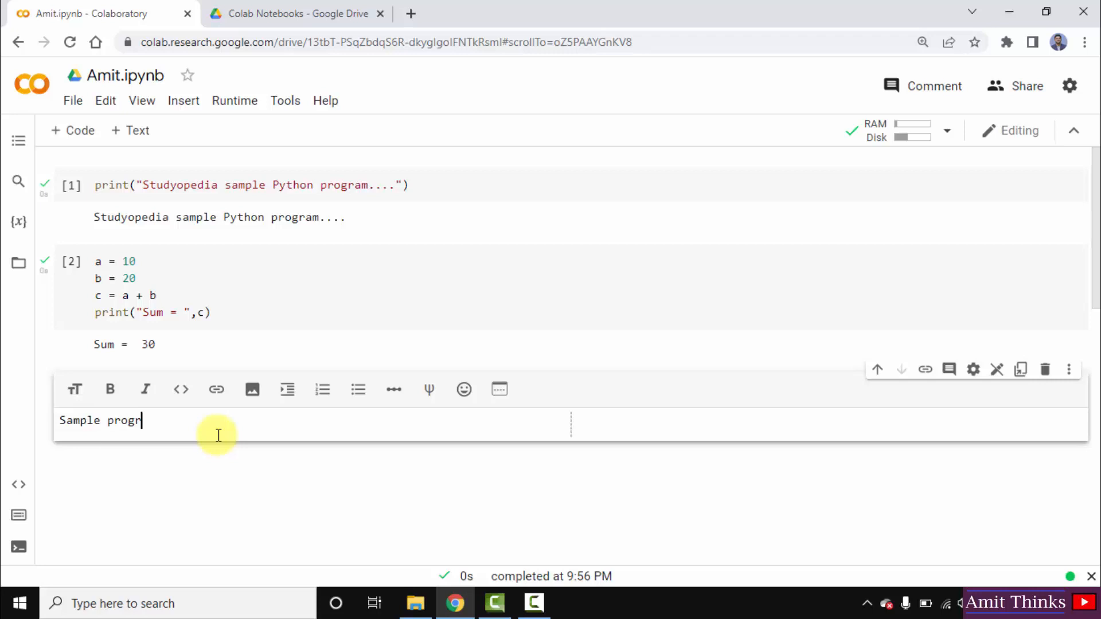
{"action": "type", "text": "am to sum two n"}
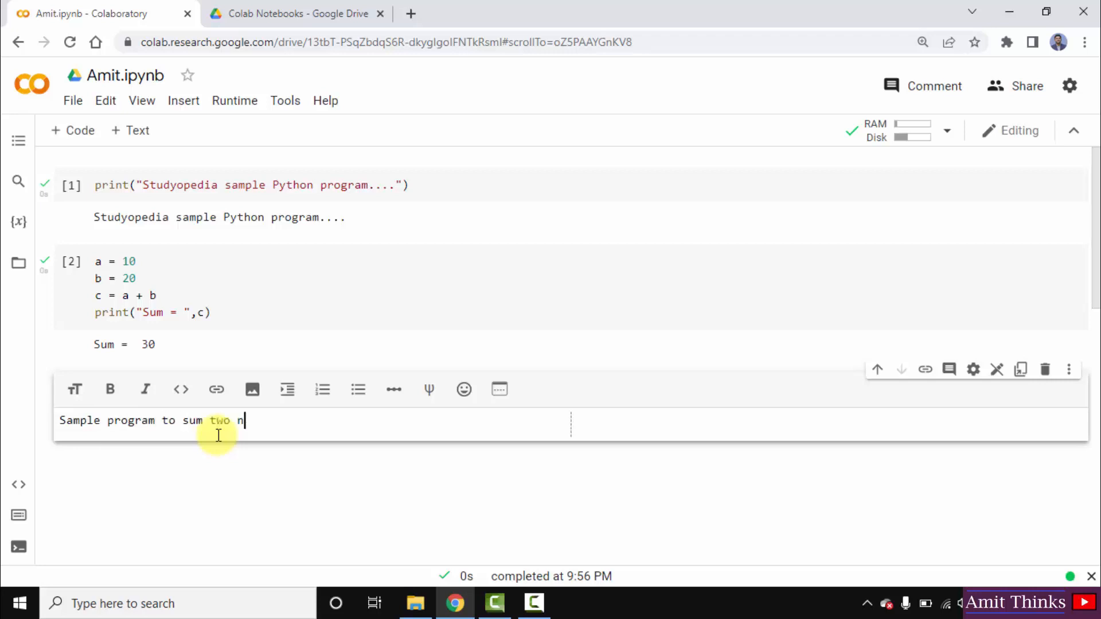
{"action": "type", "text": "umber in Py"}
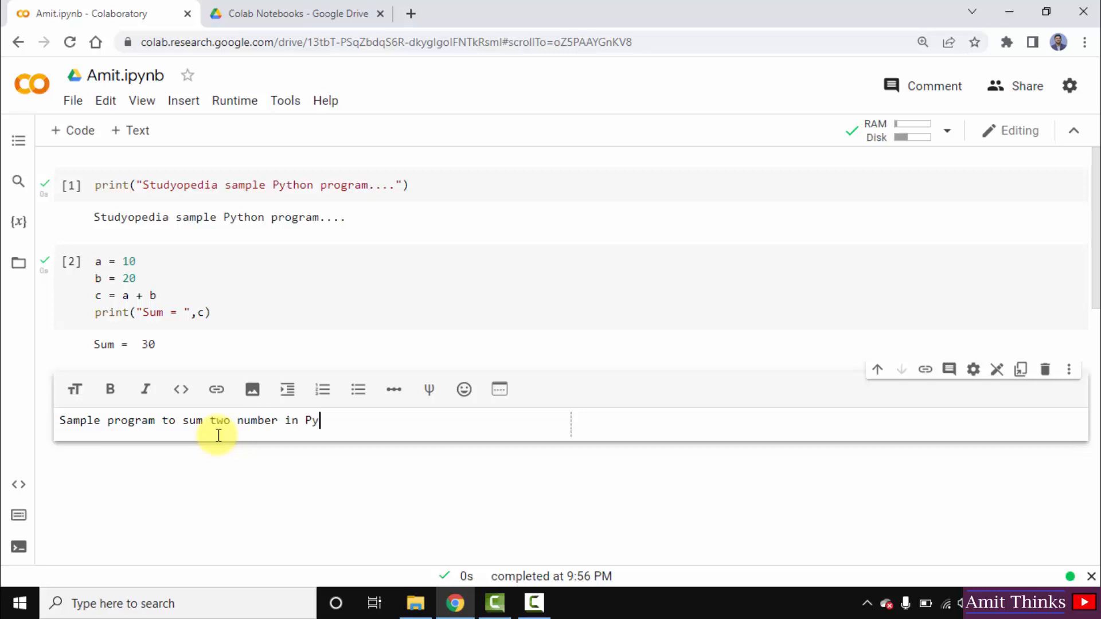
{"action": "type", "text": "thon"}
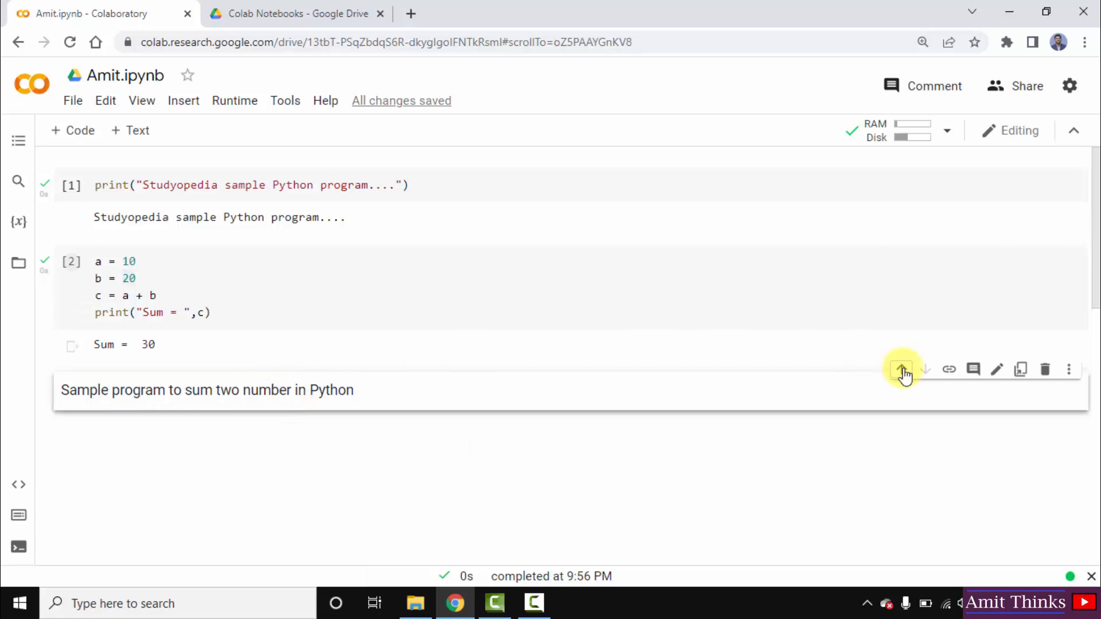
{"action": "left_click", "coordinate": [901, 369]}
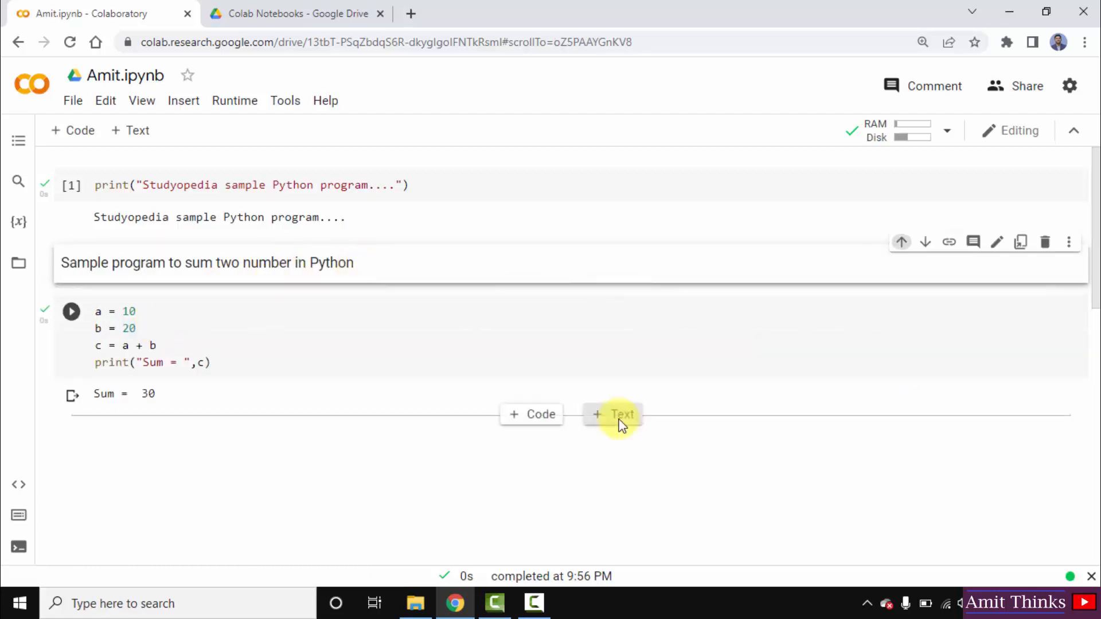
Step: Add an empty text cell after the sum code cell
{"action": "left_click", "coordinate": [612, 413]}
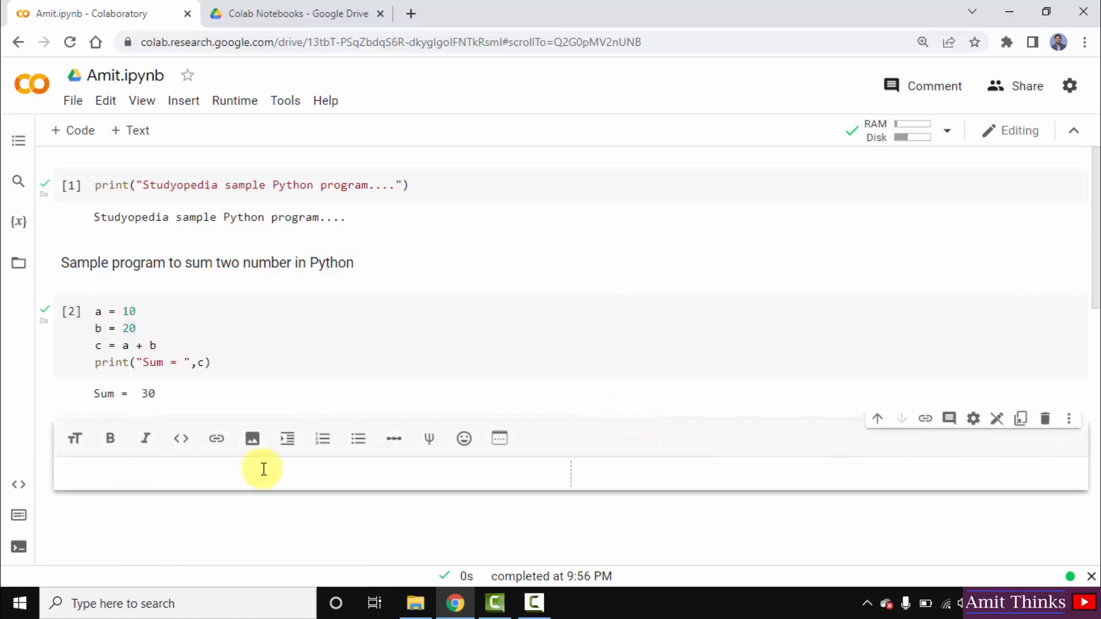
{"action": "mouse_move", "coordinate": [1092, 203]}
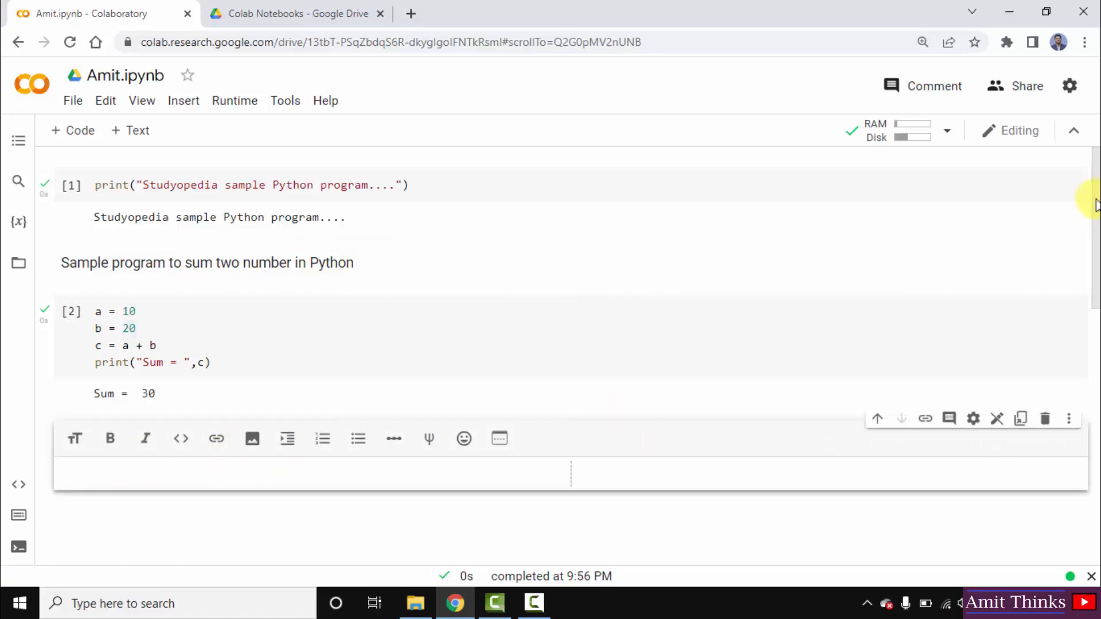
{"action": "scroll", "scroll_direction": "down", "scroll_amount": 3}
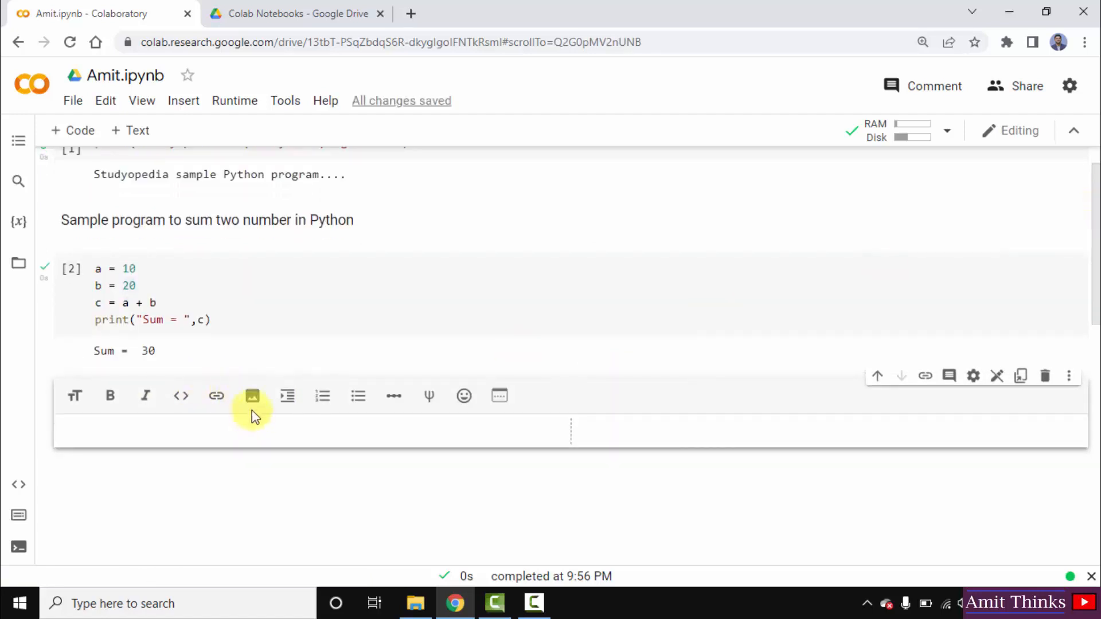
{"action": "mouse_move", "coordinate": [181, 395]}
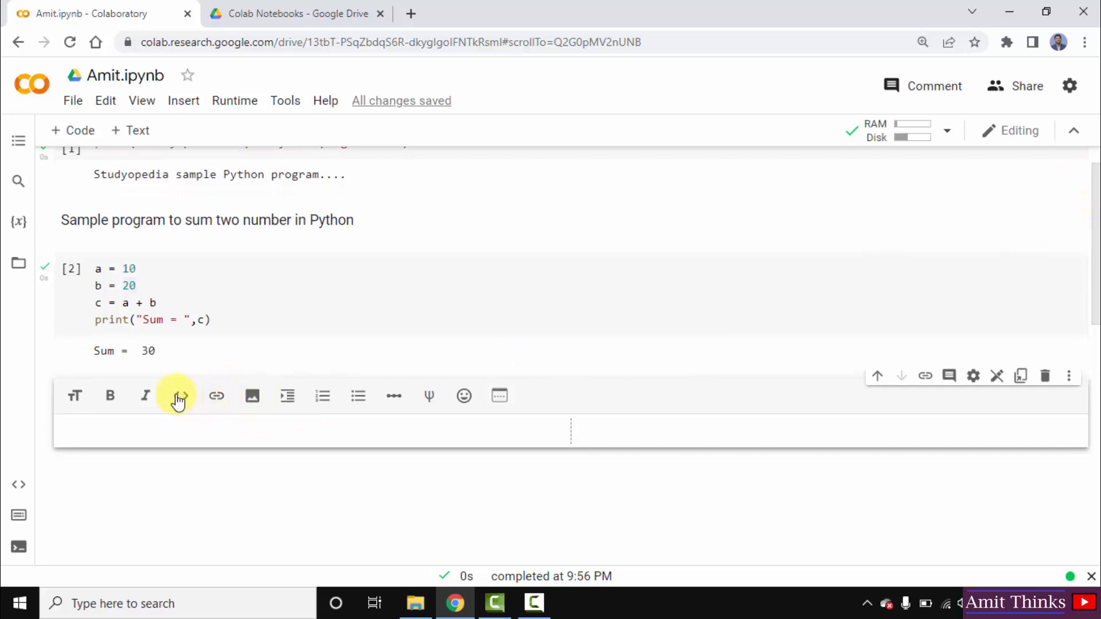
{"action": "mouse_move", "coordinate": [213, 397]}
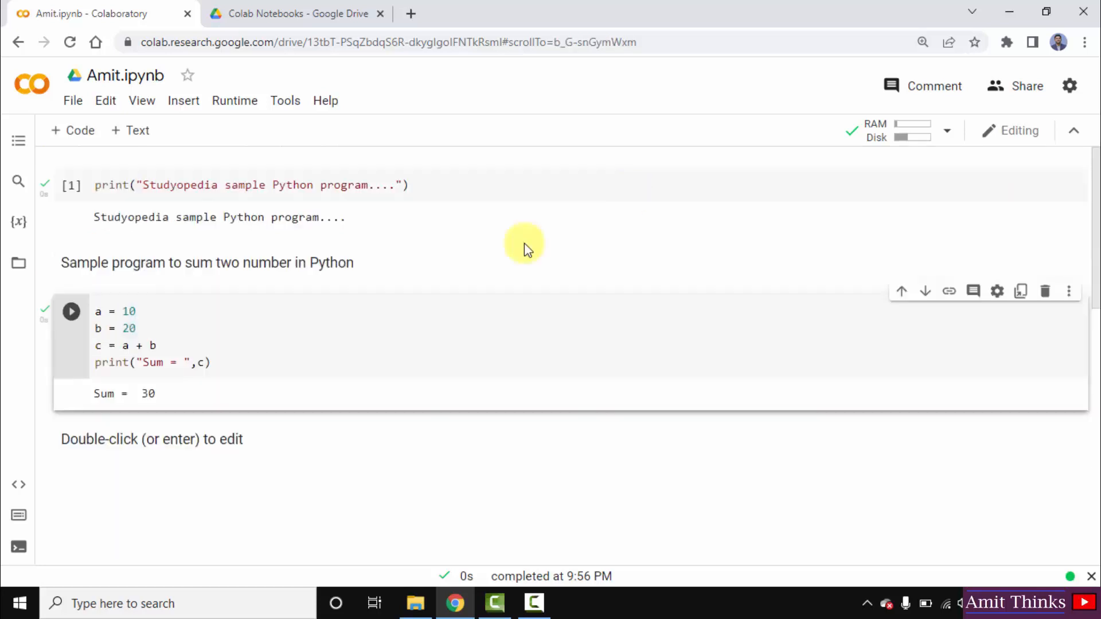
Step: Download Amit.ipynb as an .ipynb file
{"action": "left_click", "coordinate": [72, 100]}
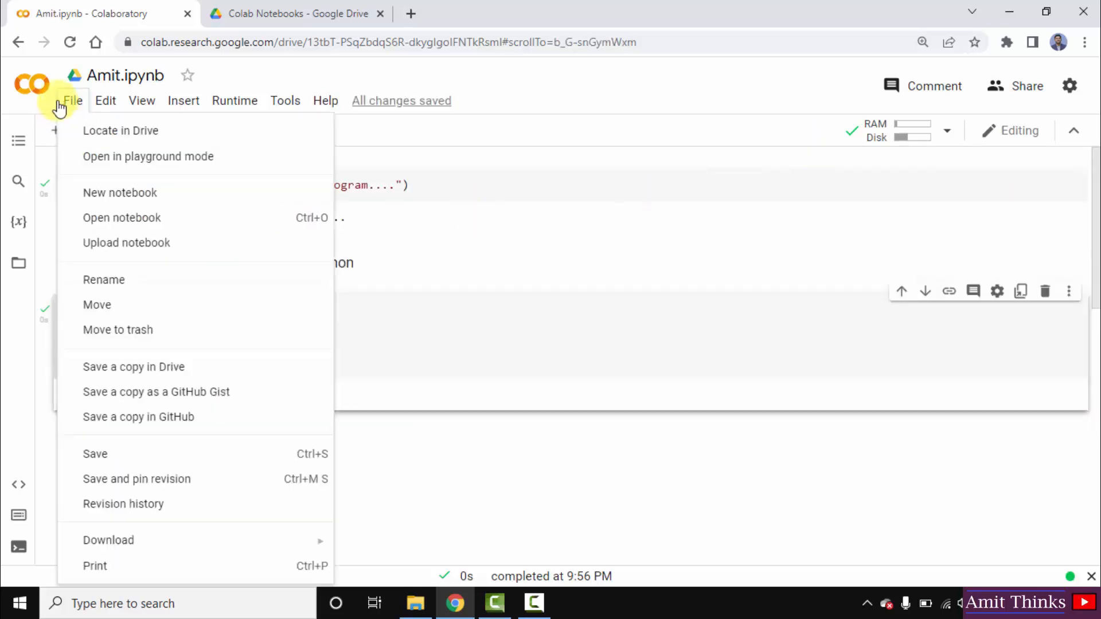
{"action": "mouse_move", "coordinate": [108, 541]}
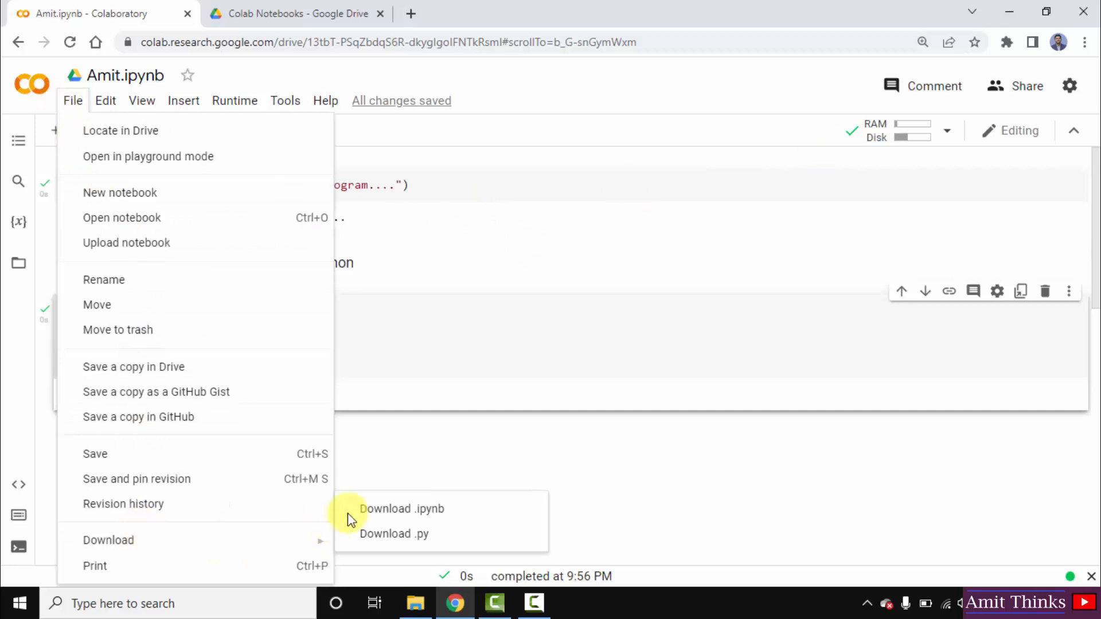
{"action": "left_click", "coordinate": [401, 509]}
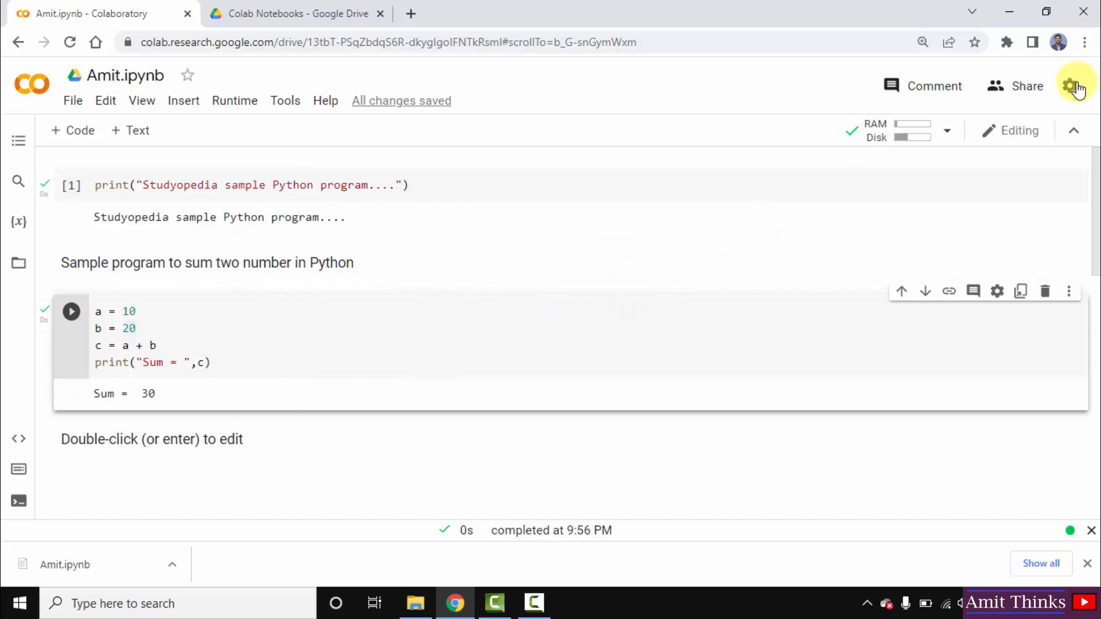
Step: In Colab's editor settings, set font size 16, enable line numbers, and save
{"action": "left_click", "coordinate": [1077, 86]}
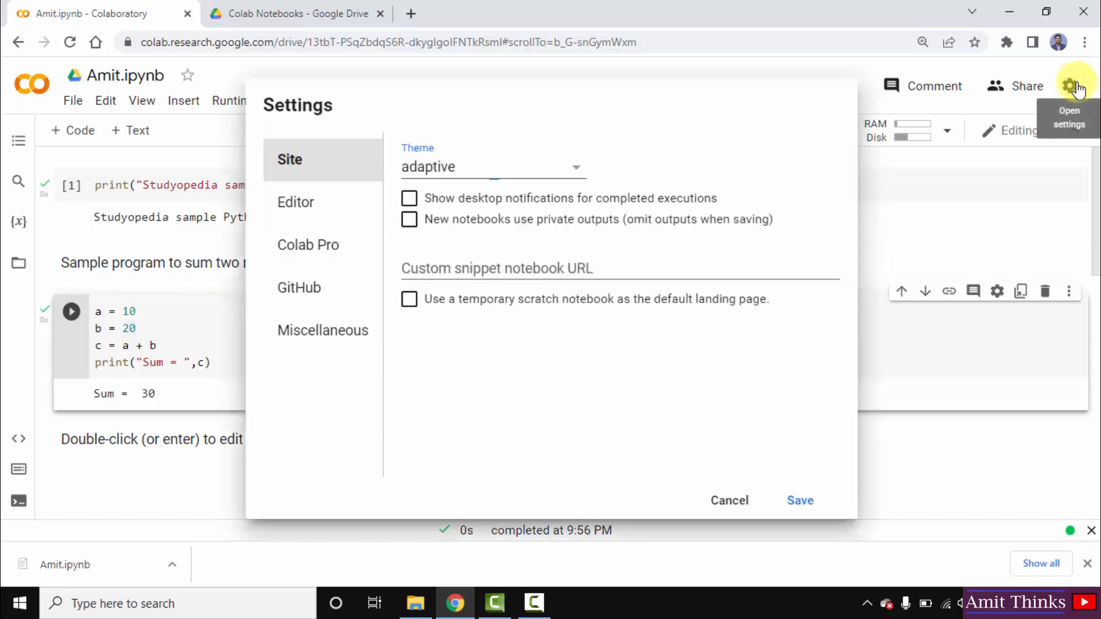
{"action": "left_click", "coordinate": [296, 203]}
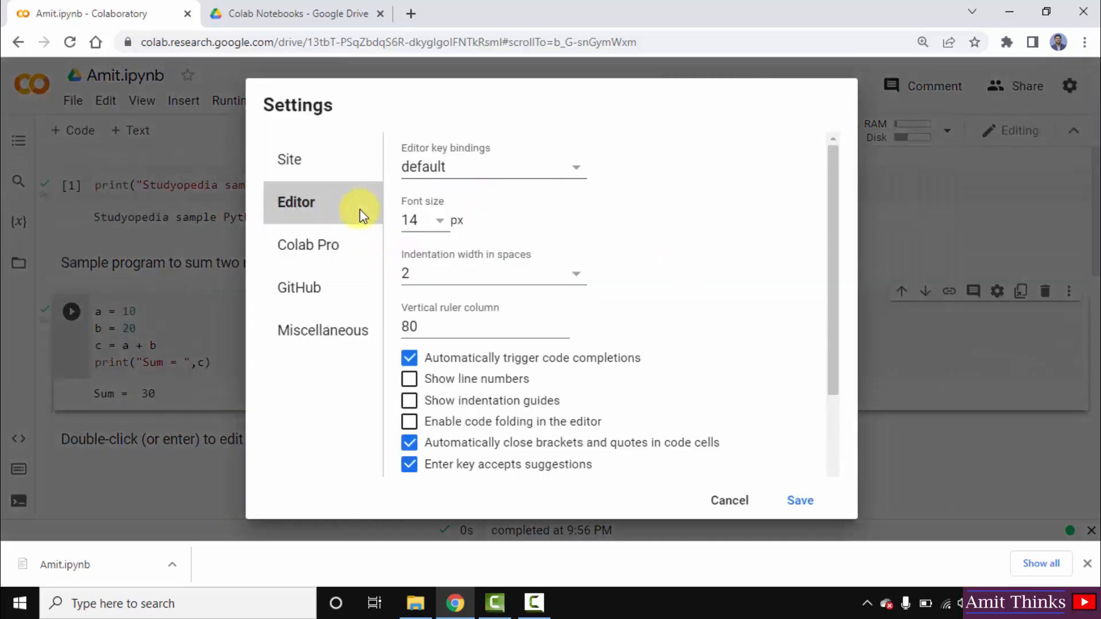
{"action": "left_click", "coordinate": [440, 220]}
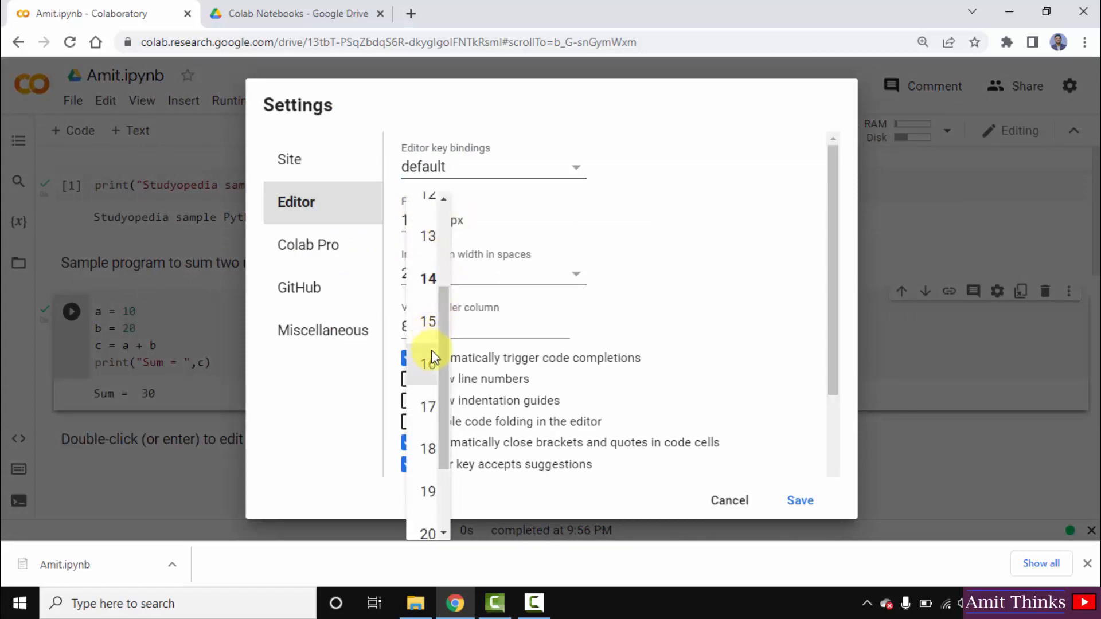
{"action": "left_click", "coordinate": [428, 364]}
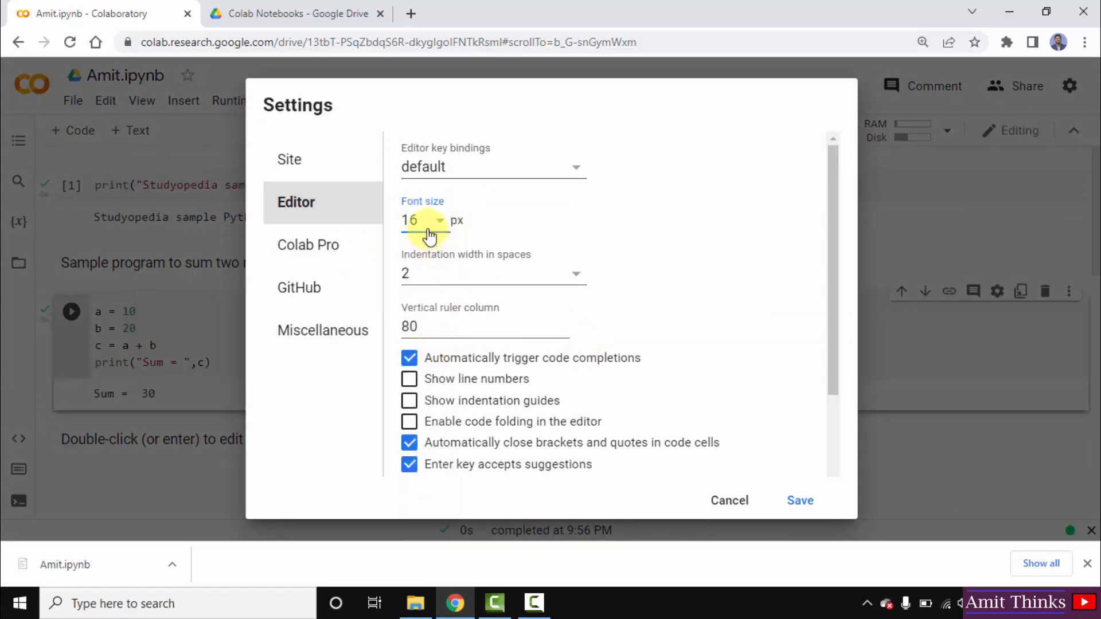
{"action": "mouse_move", "coordinate": [462, 287]}
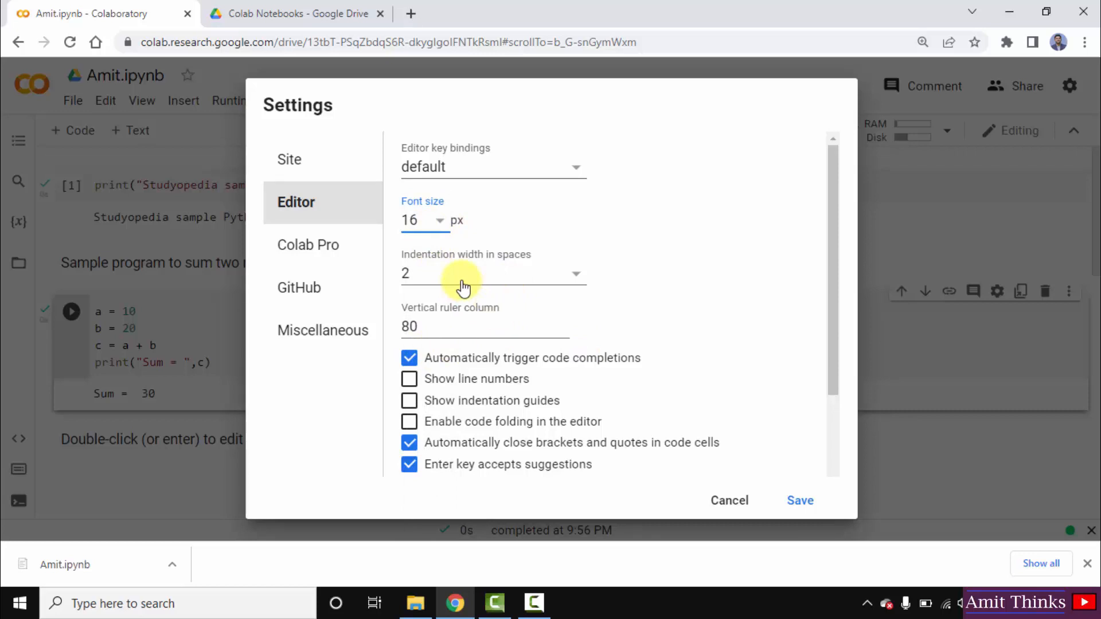
{"action": "mouse_move", "coordinate": [539, 325]}
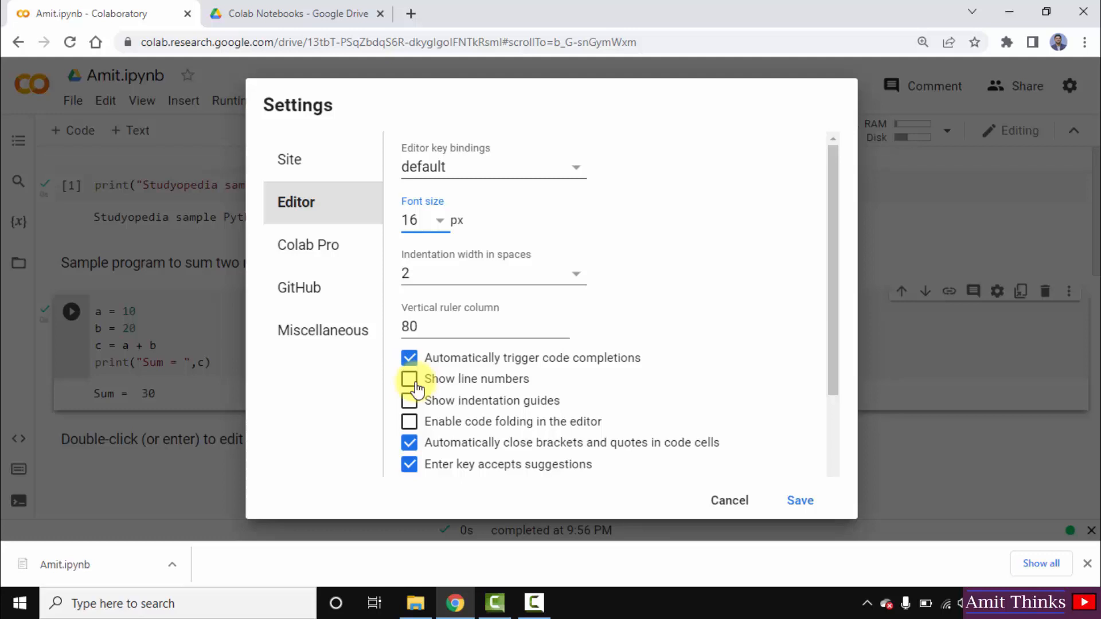
{"action": "left_click", "coordinate": [410, 378]}
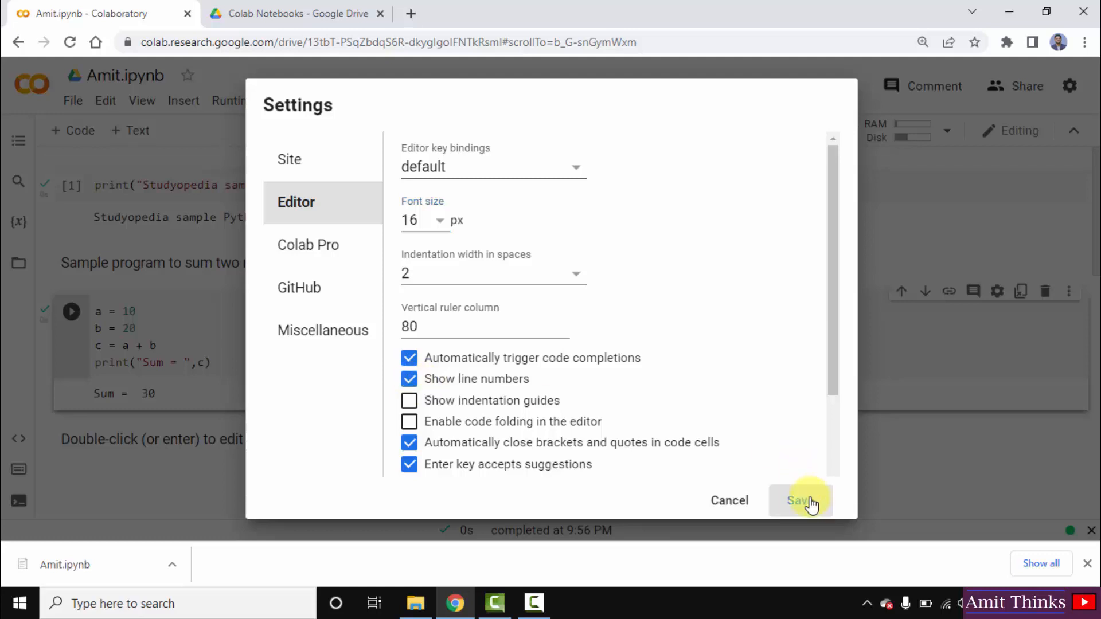
{"action": "left_click", "coordinate": [799, 500]}
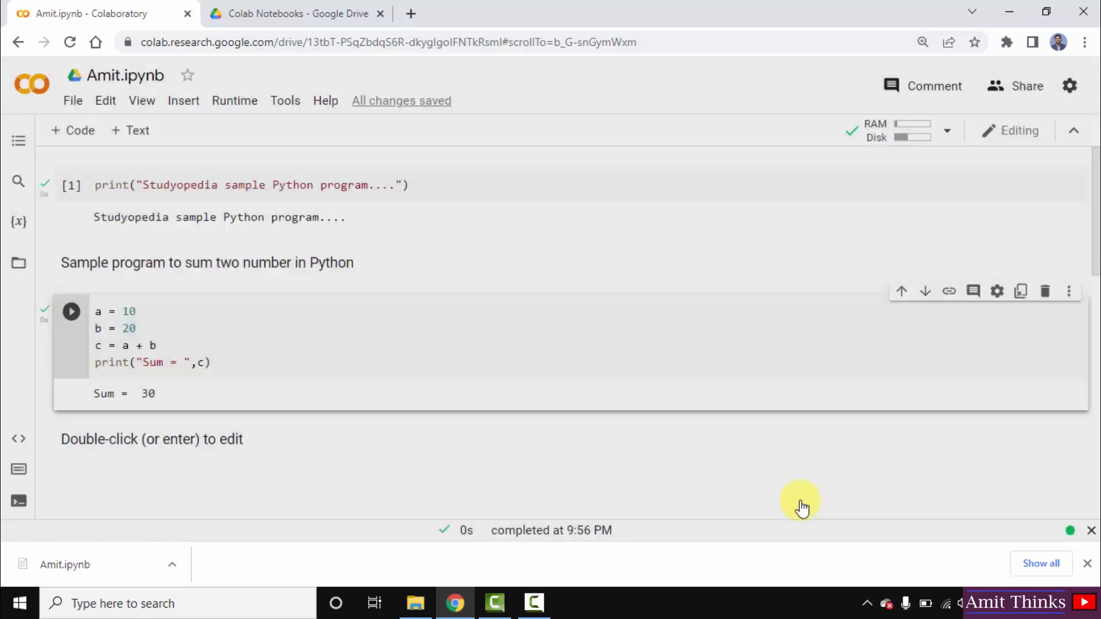